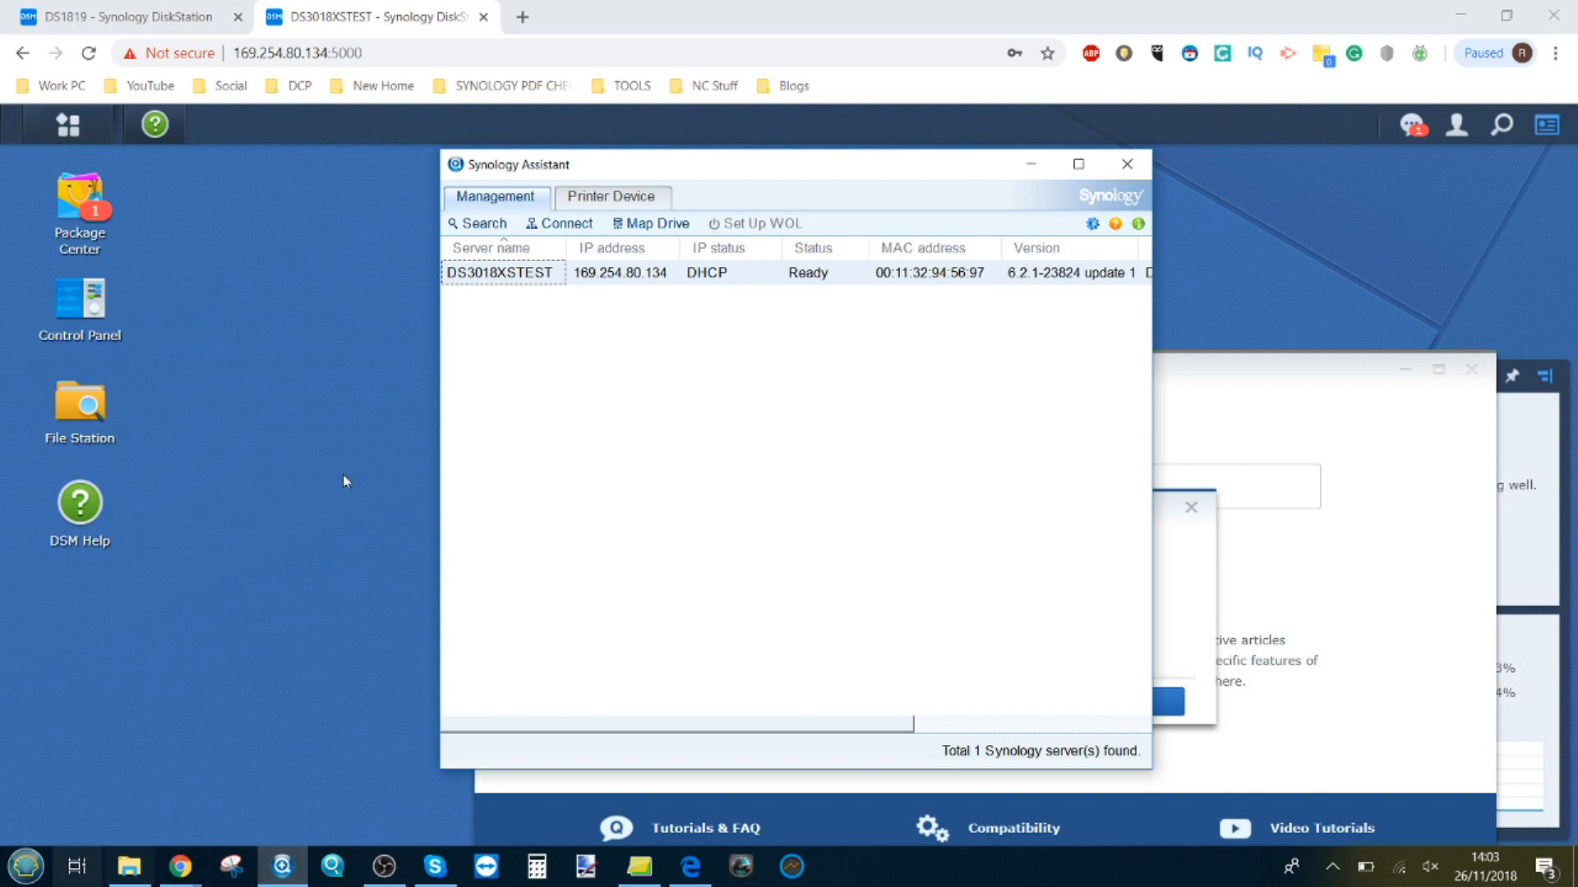
mouse_move(564, 279)
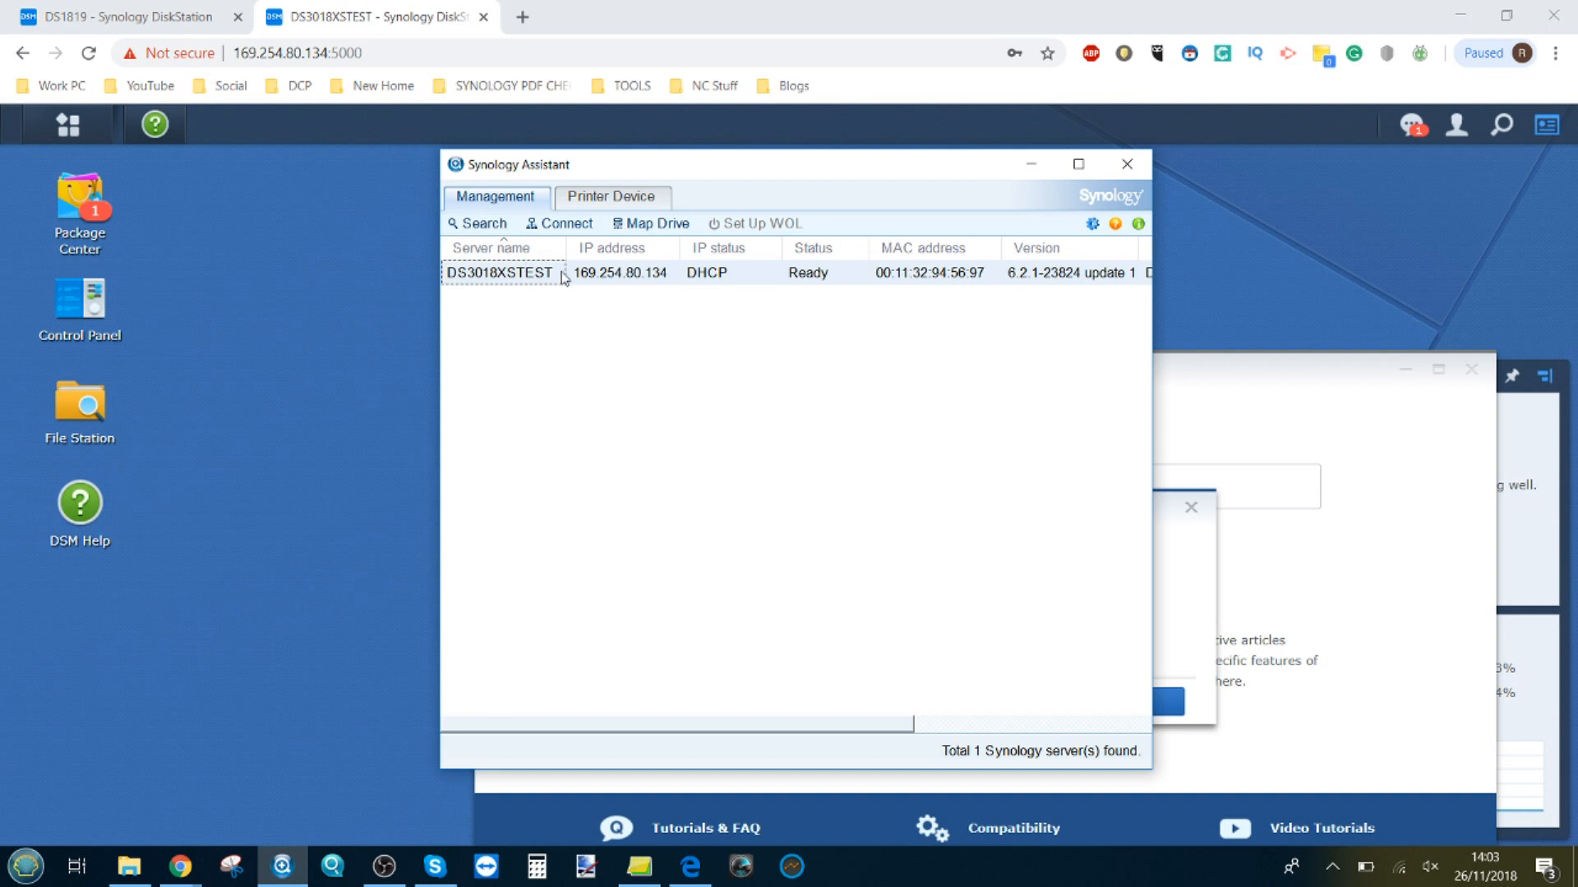
mouse_move(177, 842)
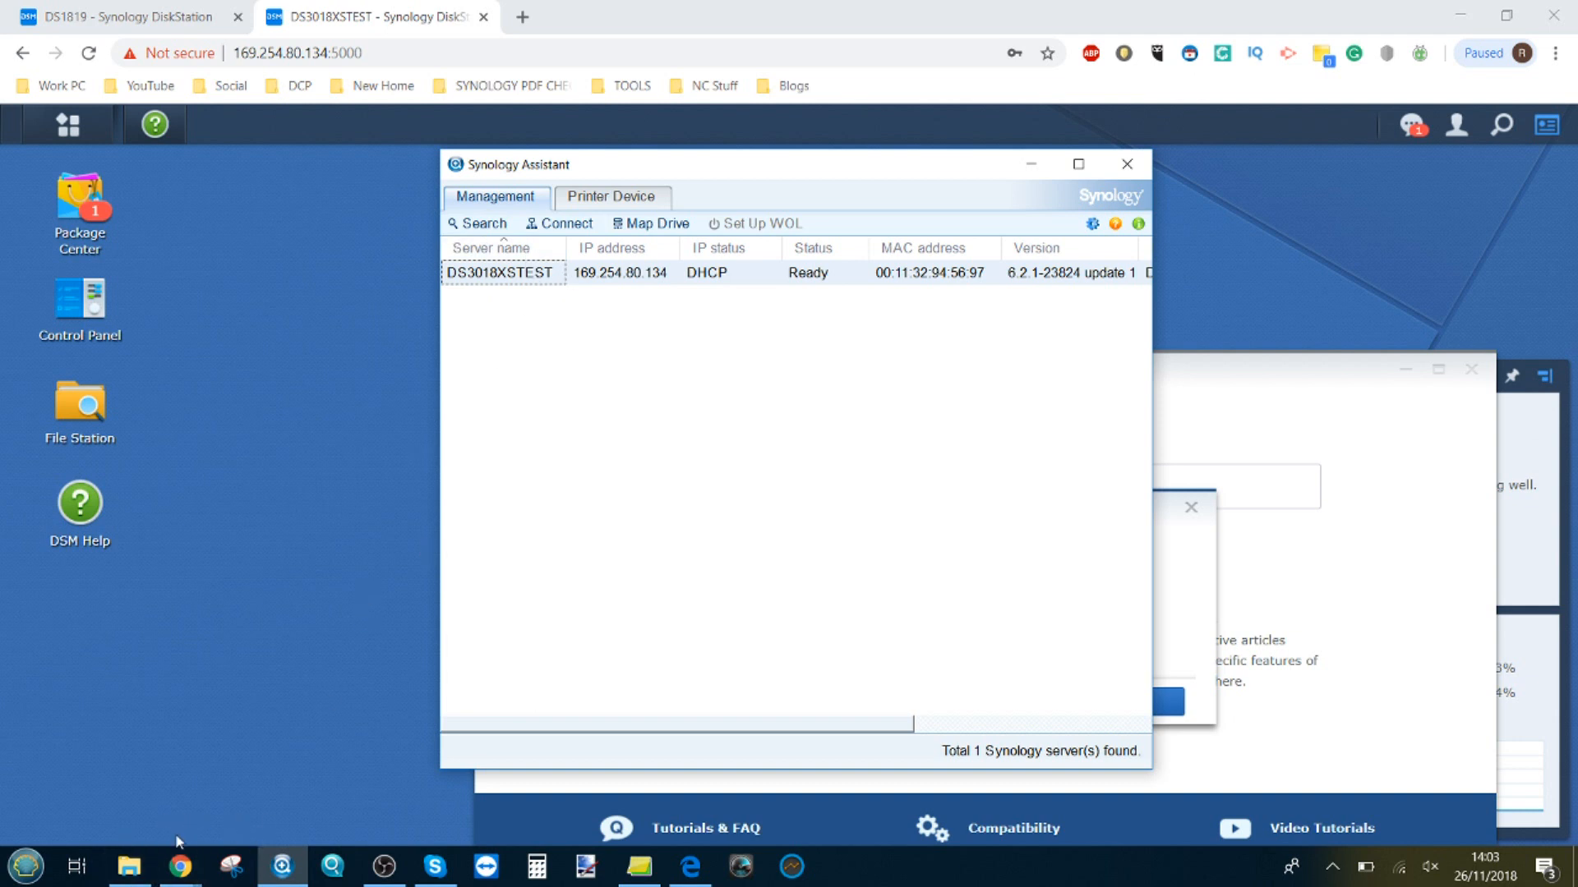
Review This PC's network drives, including RAID0TEST on Z:, then close the window.
left_click(128, 865)
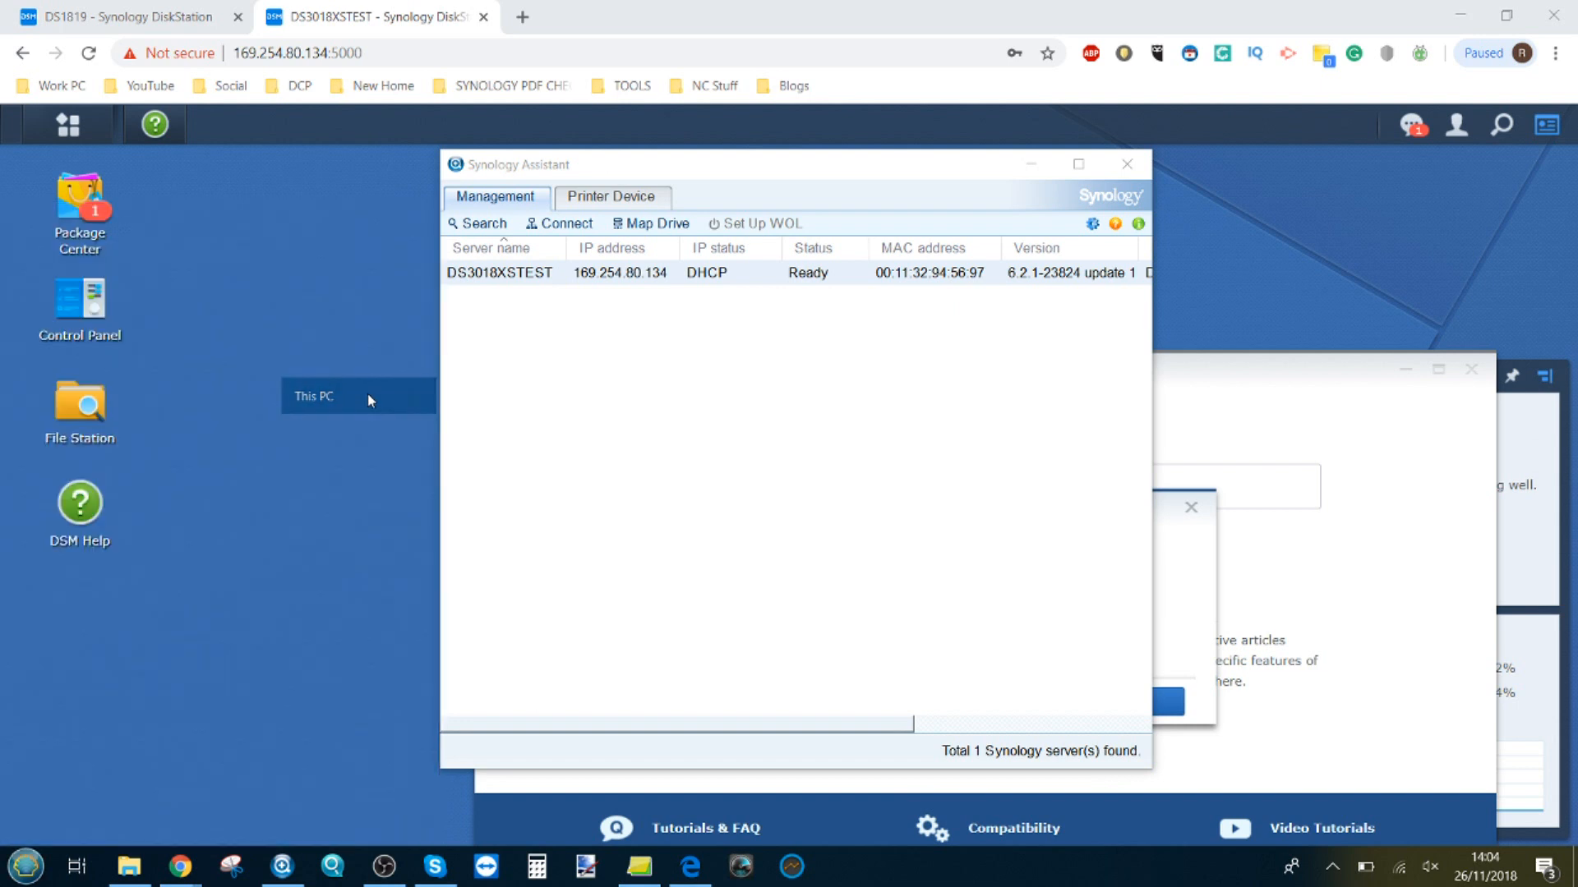
double_click(313, 396)
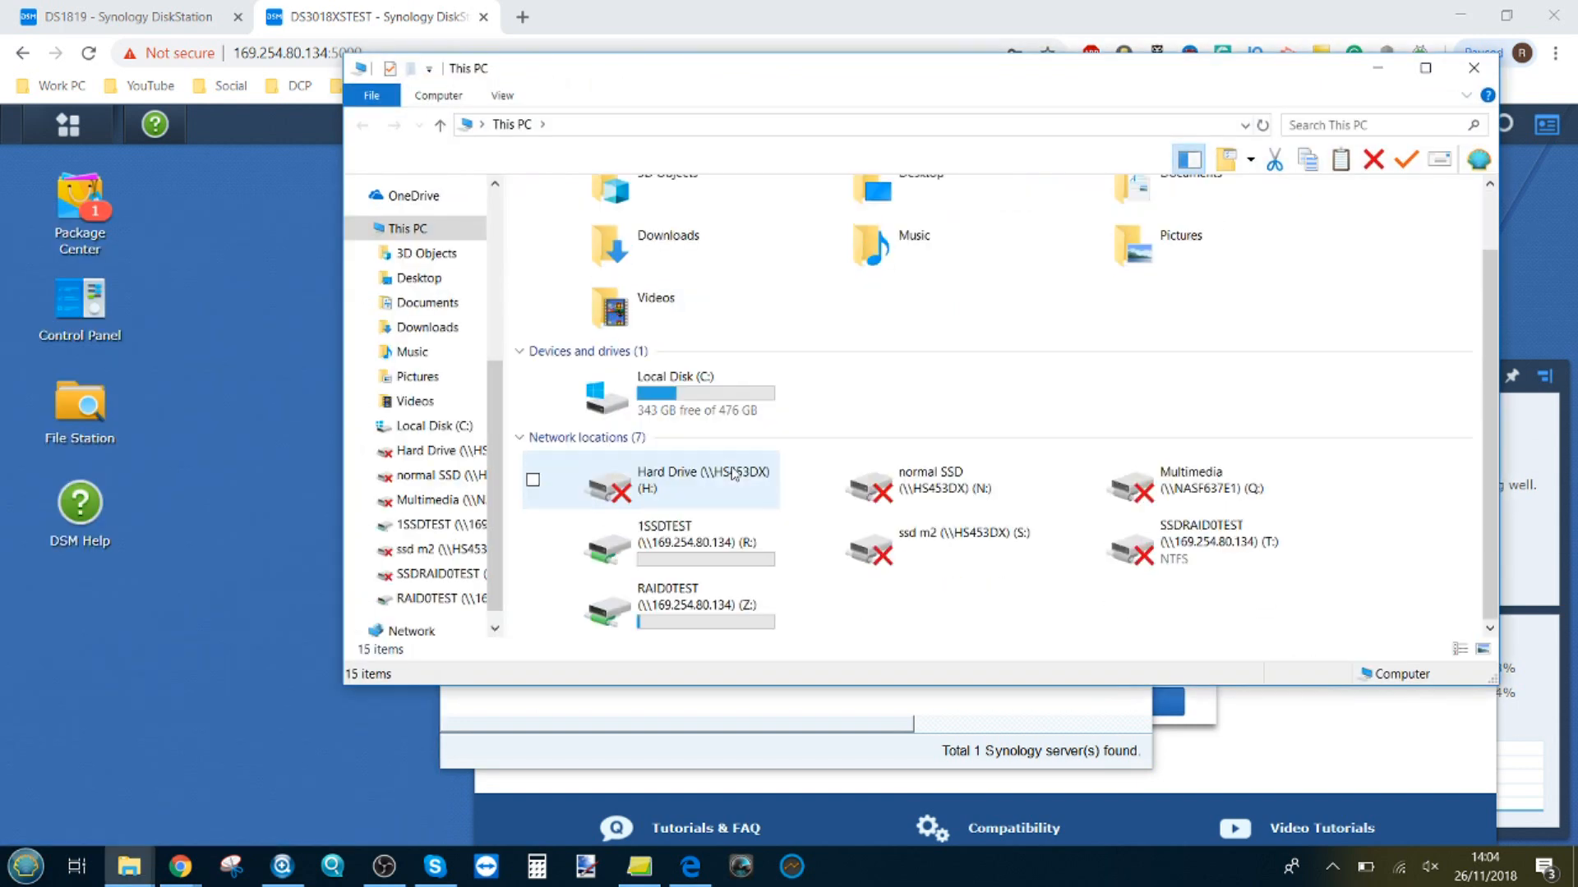
left_click(664, 604)
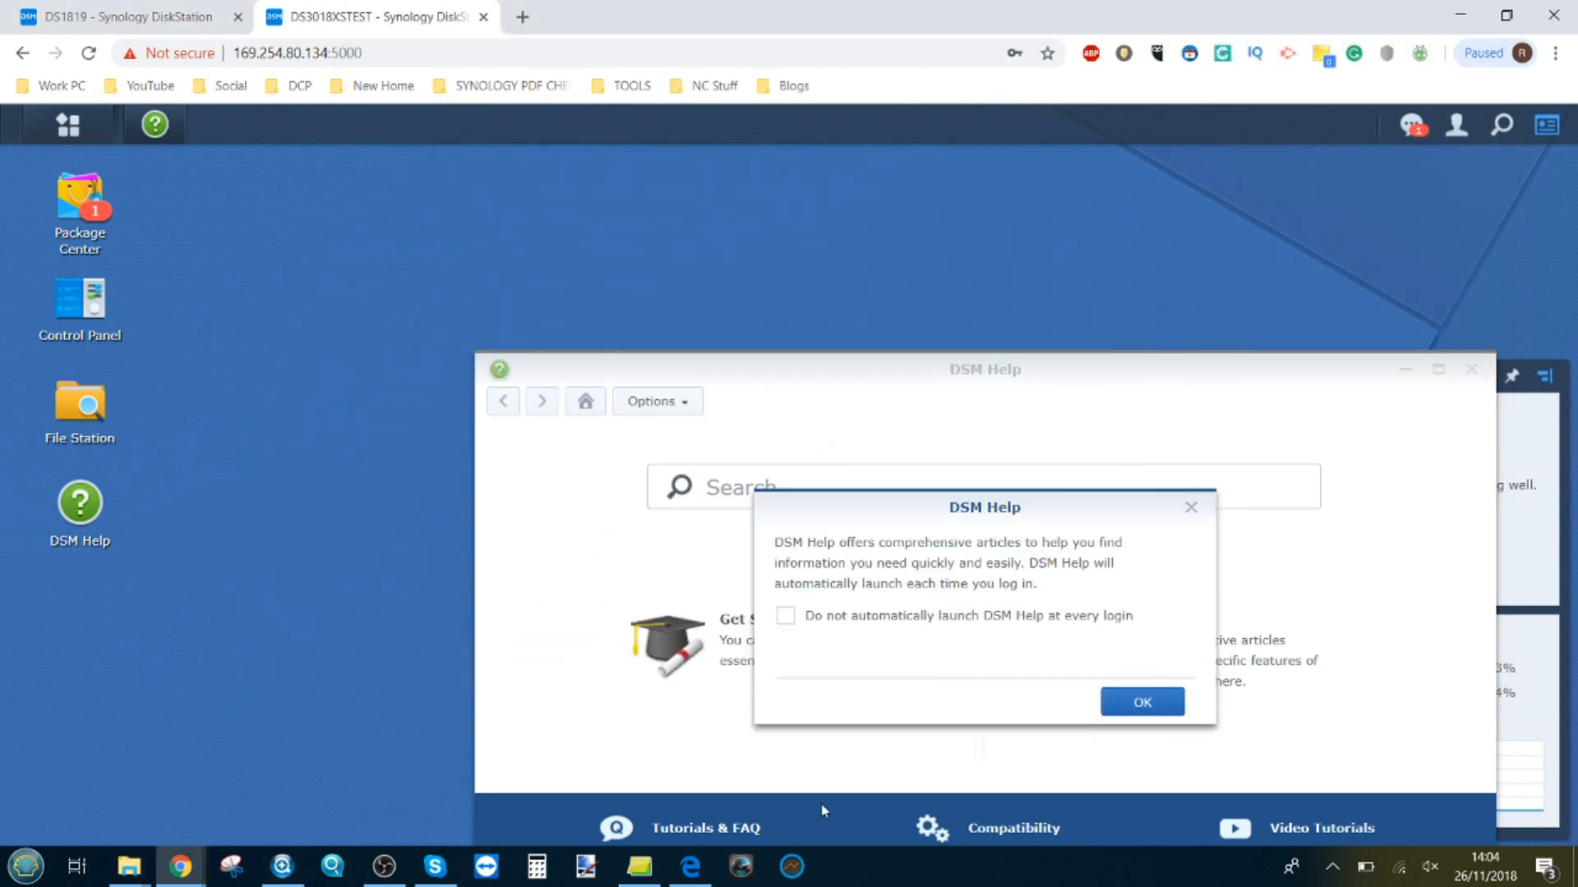
mouse_move(151, 831)
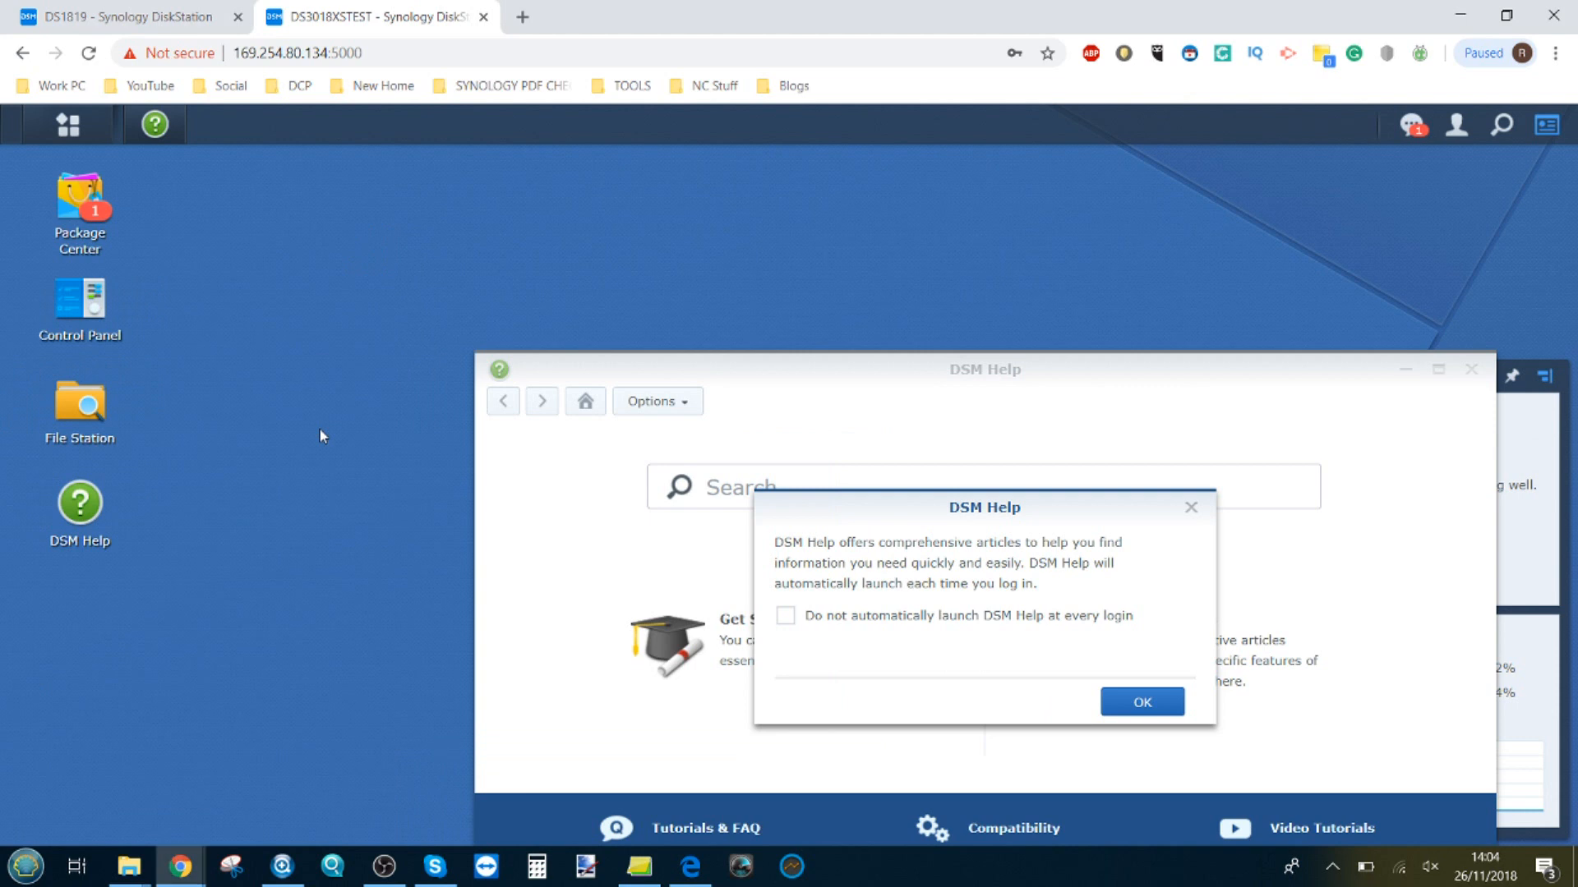
Launch Thunderbolt Software and confirm the QNAP QNA-T310G1T is connected on Port 1.
left_click(24, 865)
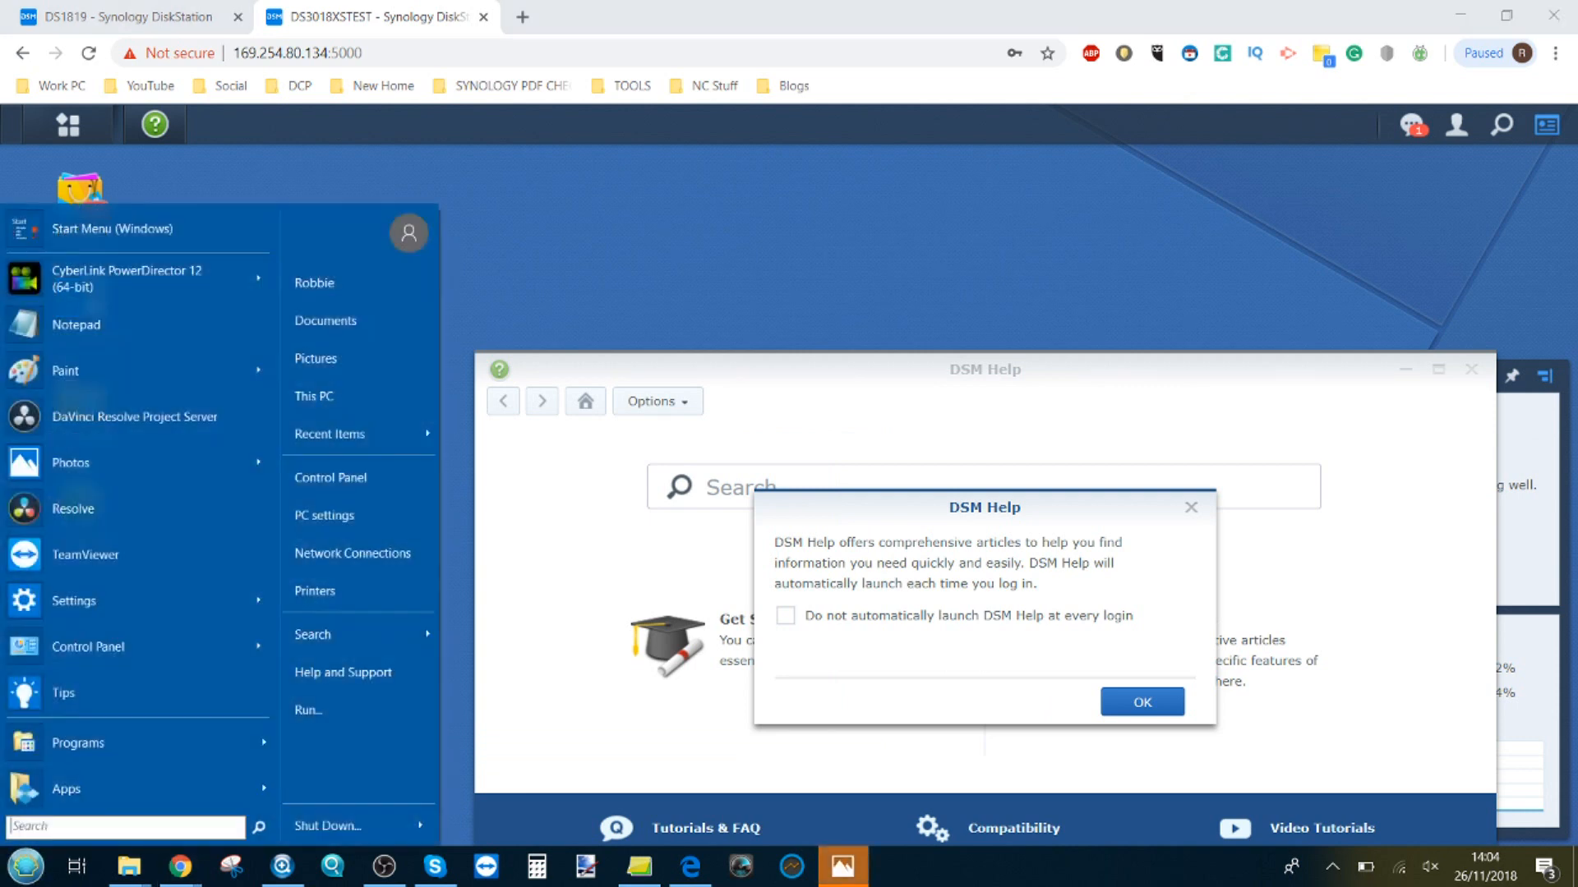
type("thunder")
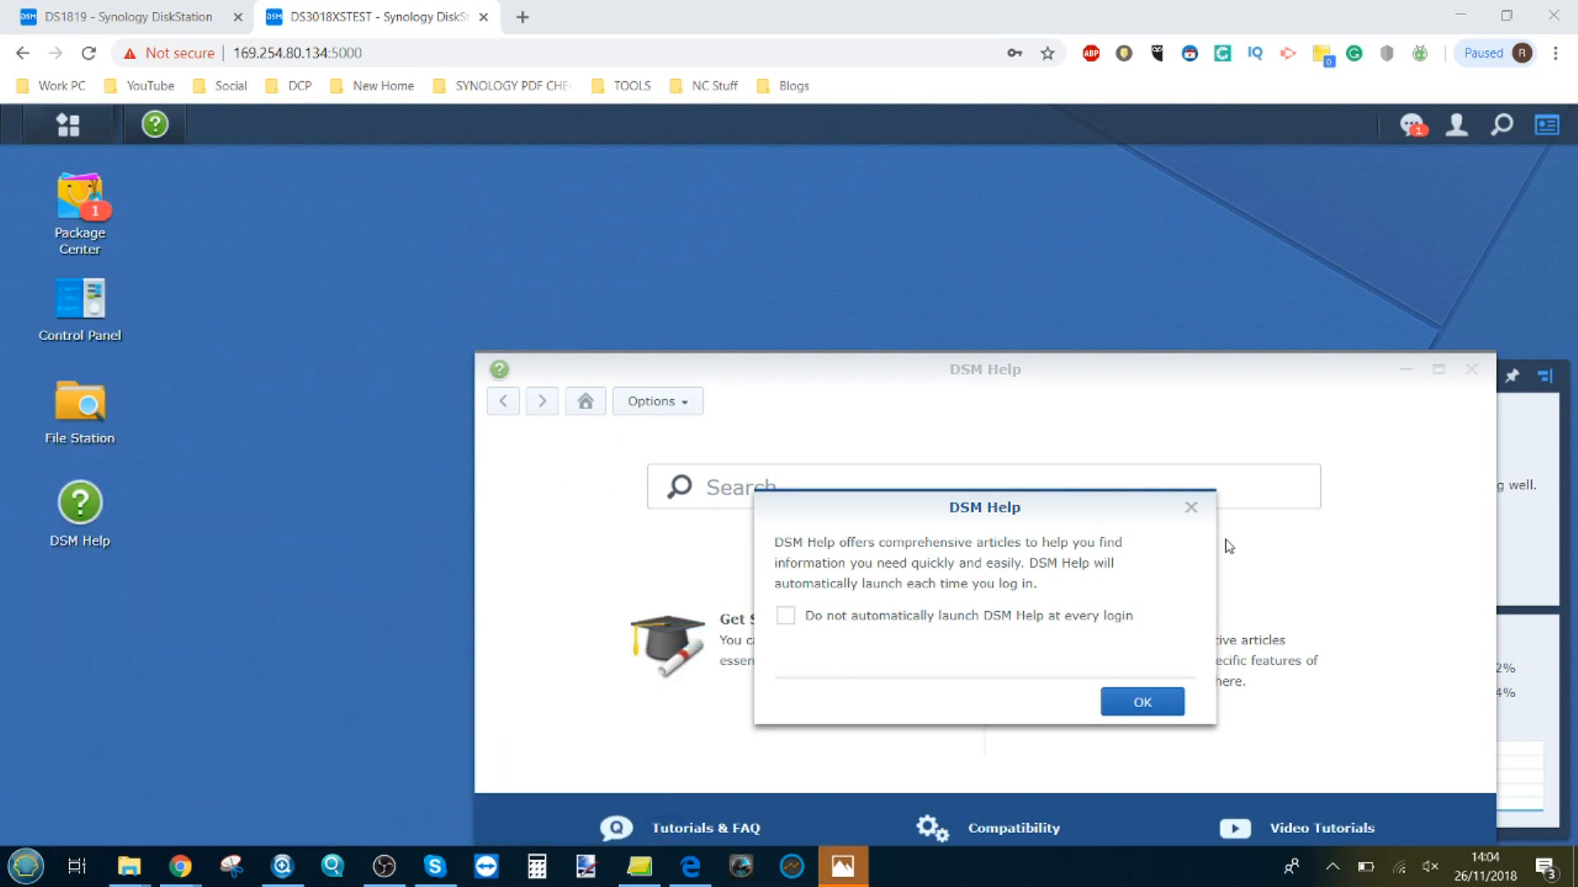
left_click(1141, 703)
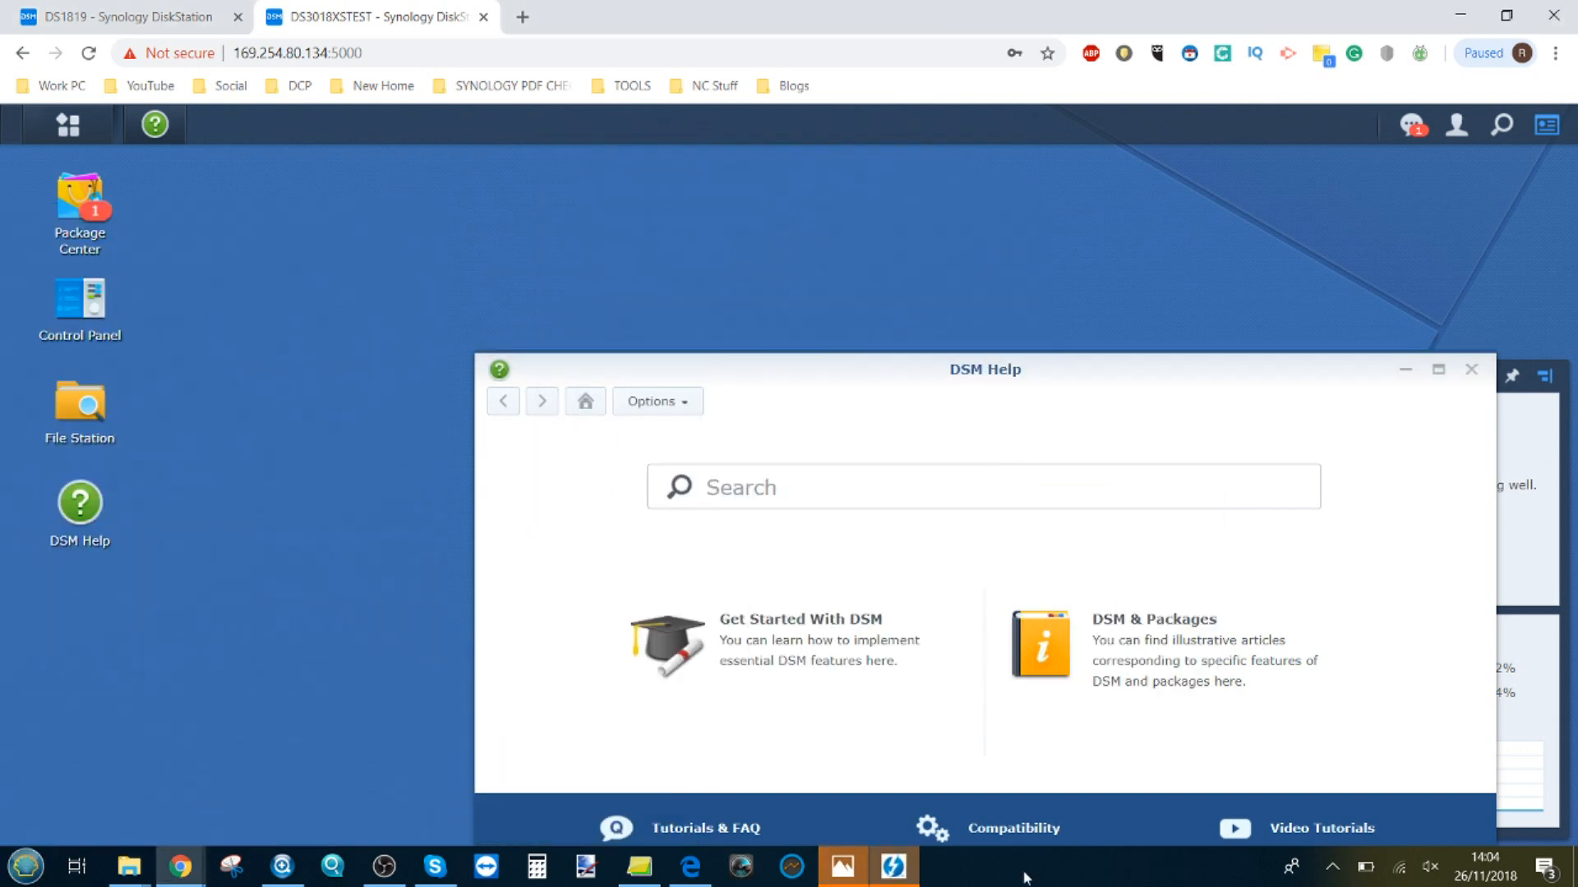
left_click(891, 866)
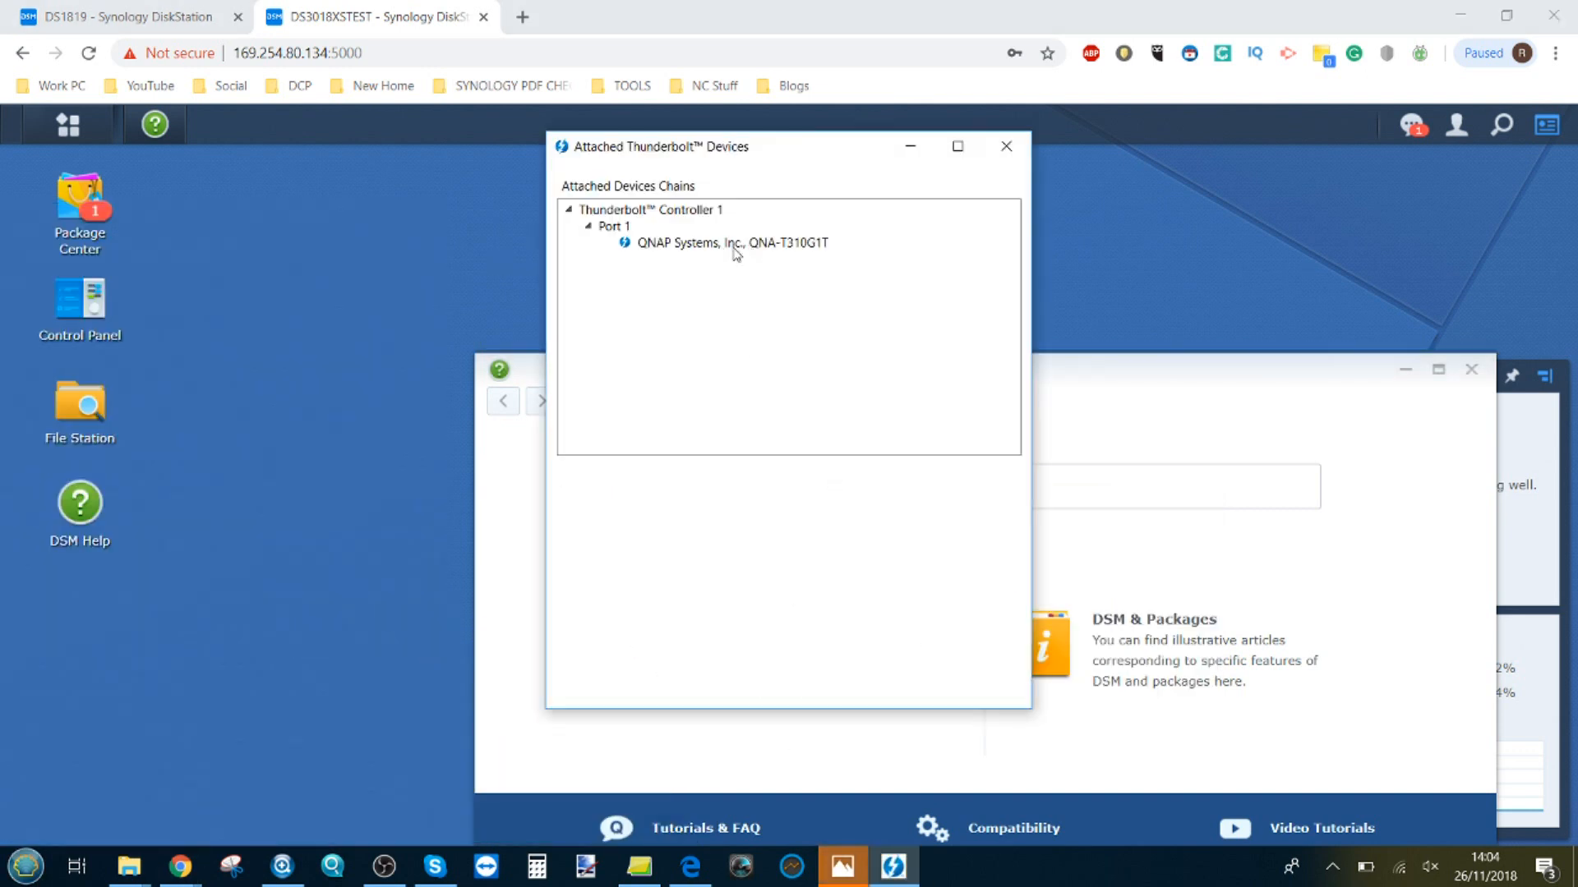
left_click(730, 243)
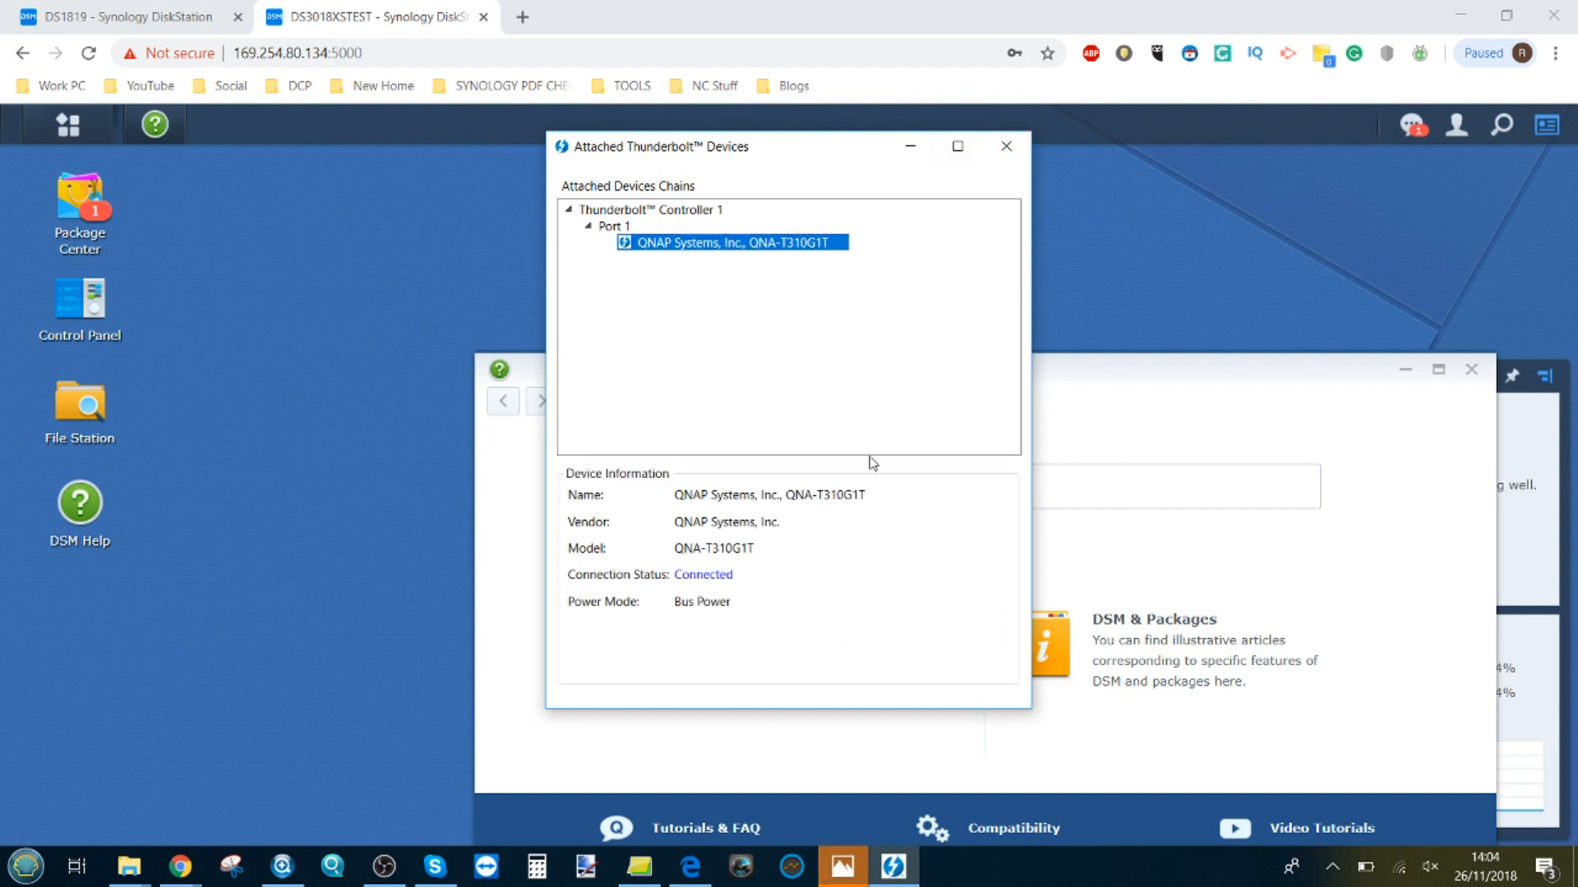
left_click(1003, 146)
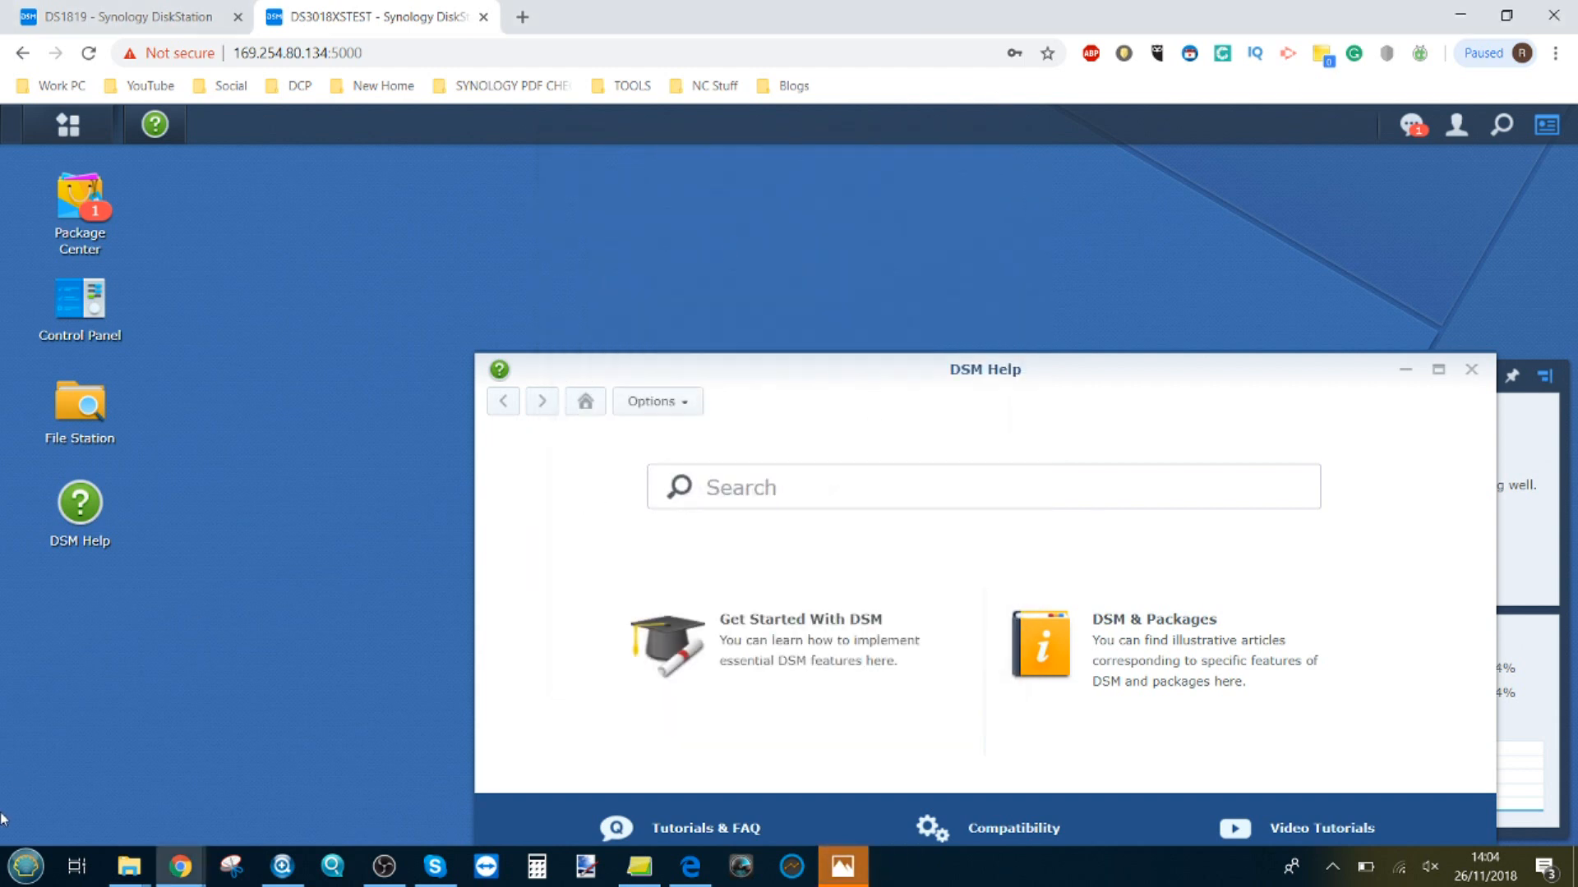
left_click(24, 866)
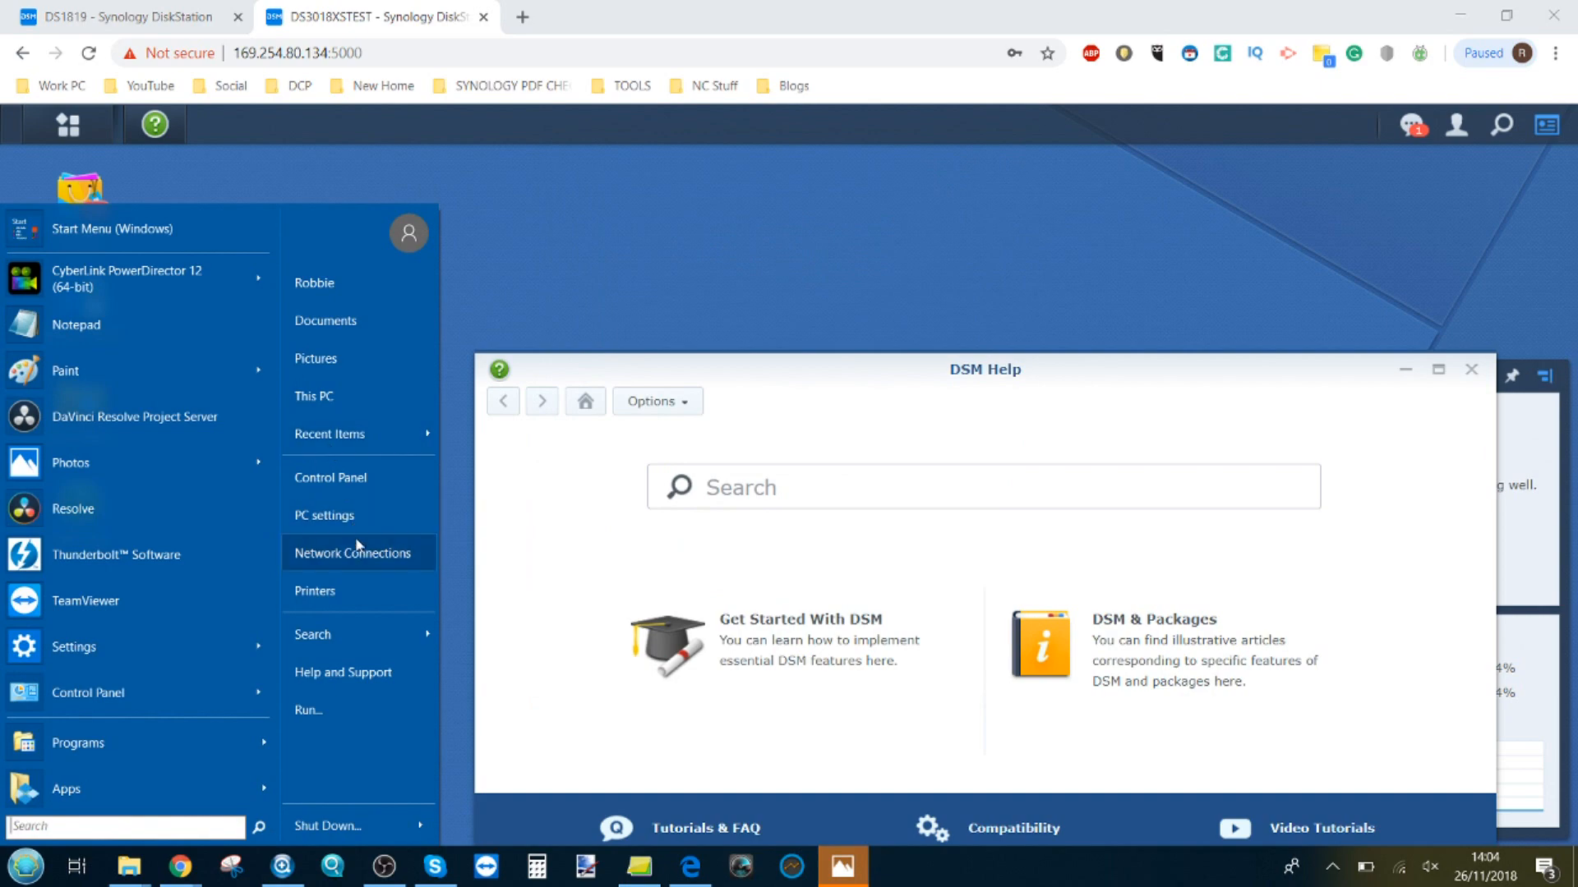
Open Properties for Ethernet 3, the QNA-T310G1T adapter connection.
left_click(353, 552)
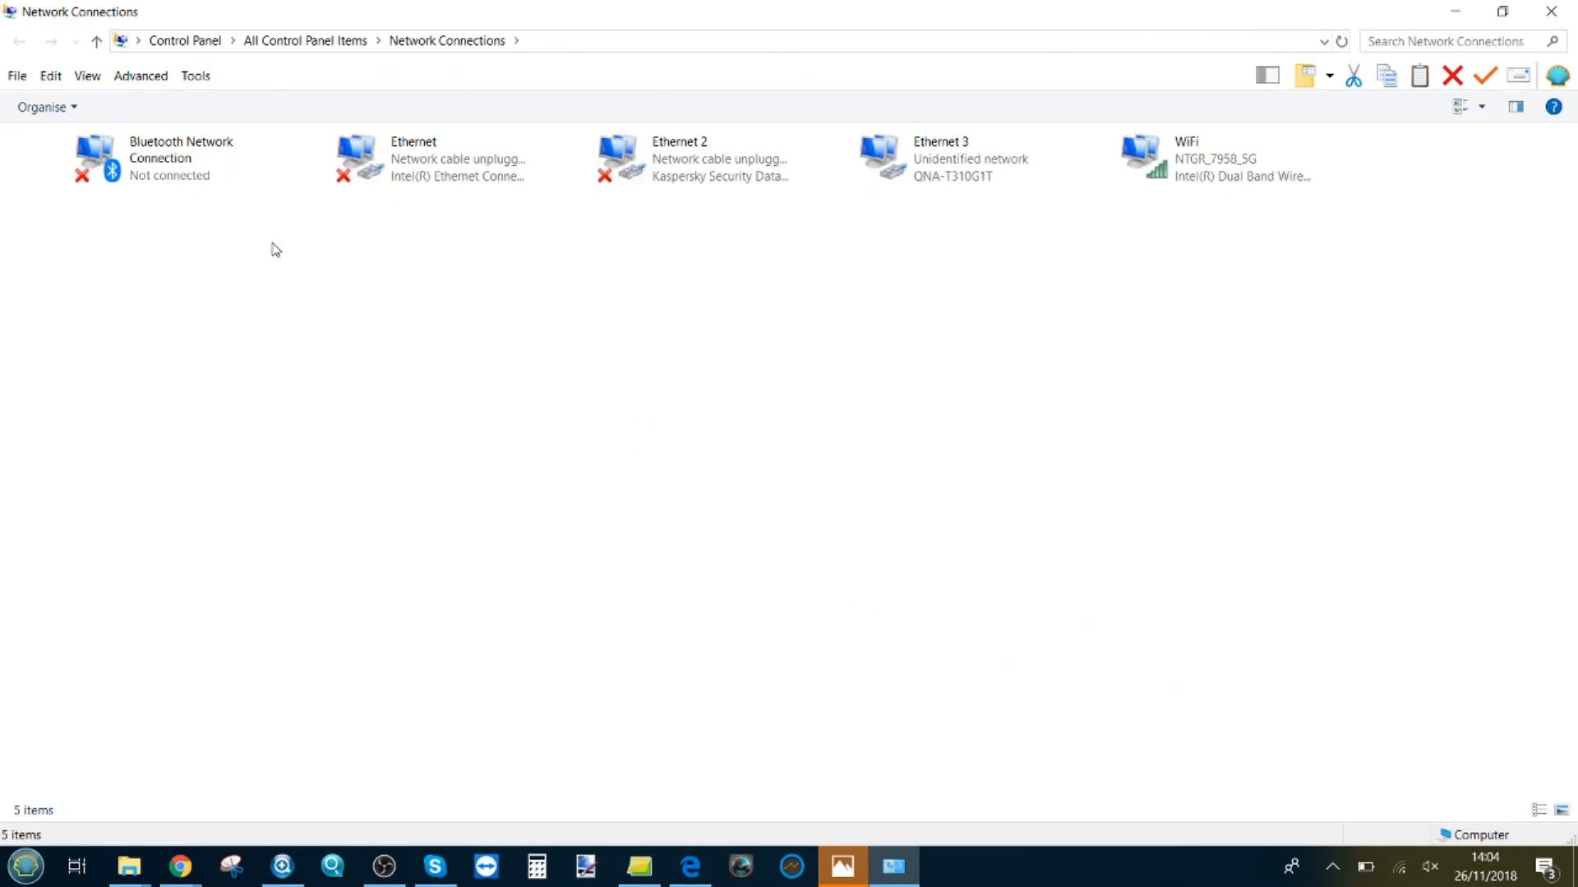
left_click(1207, 158)
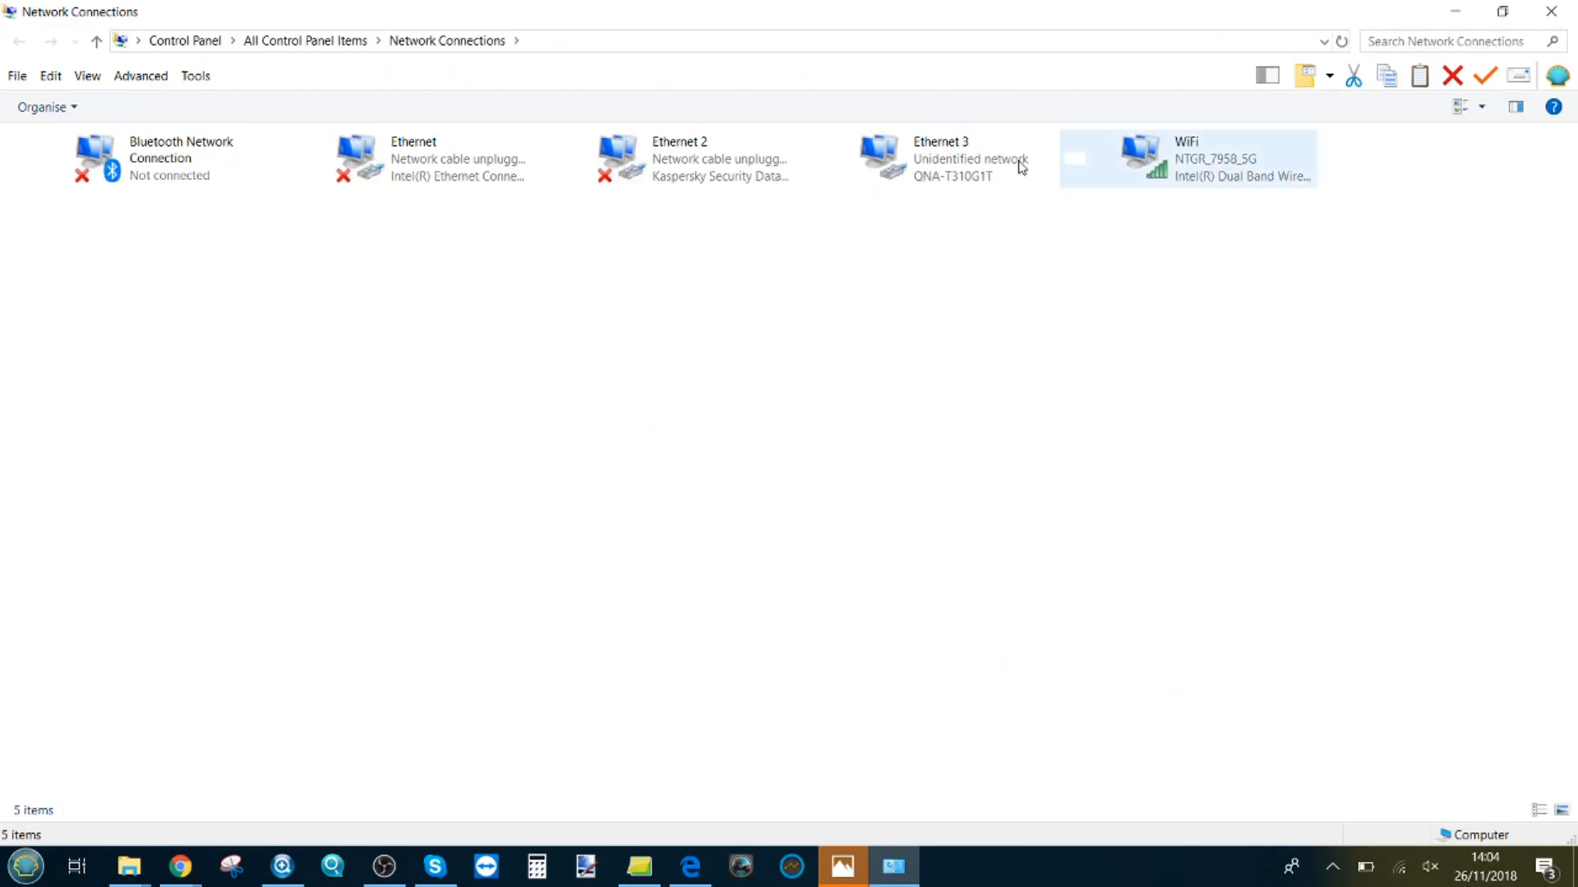
right_click(941, 158)
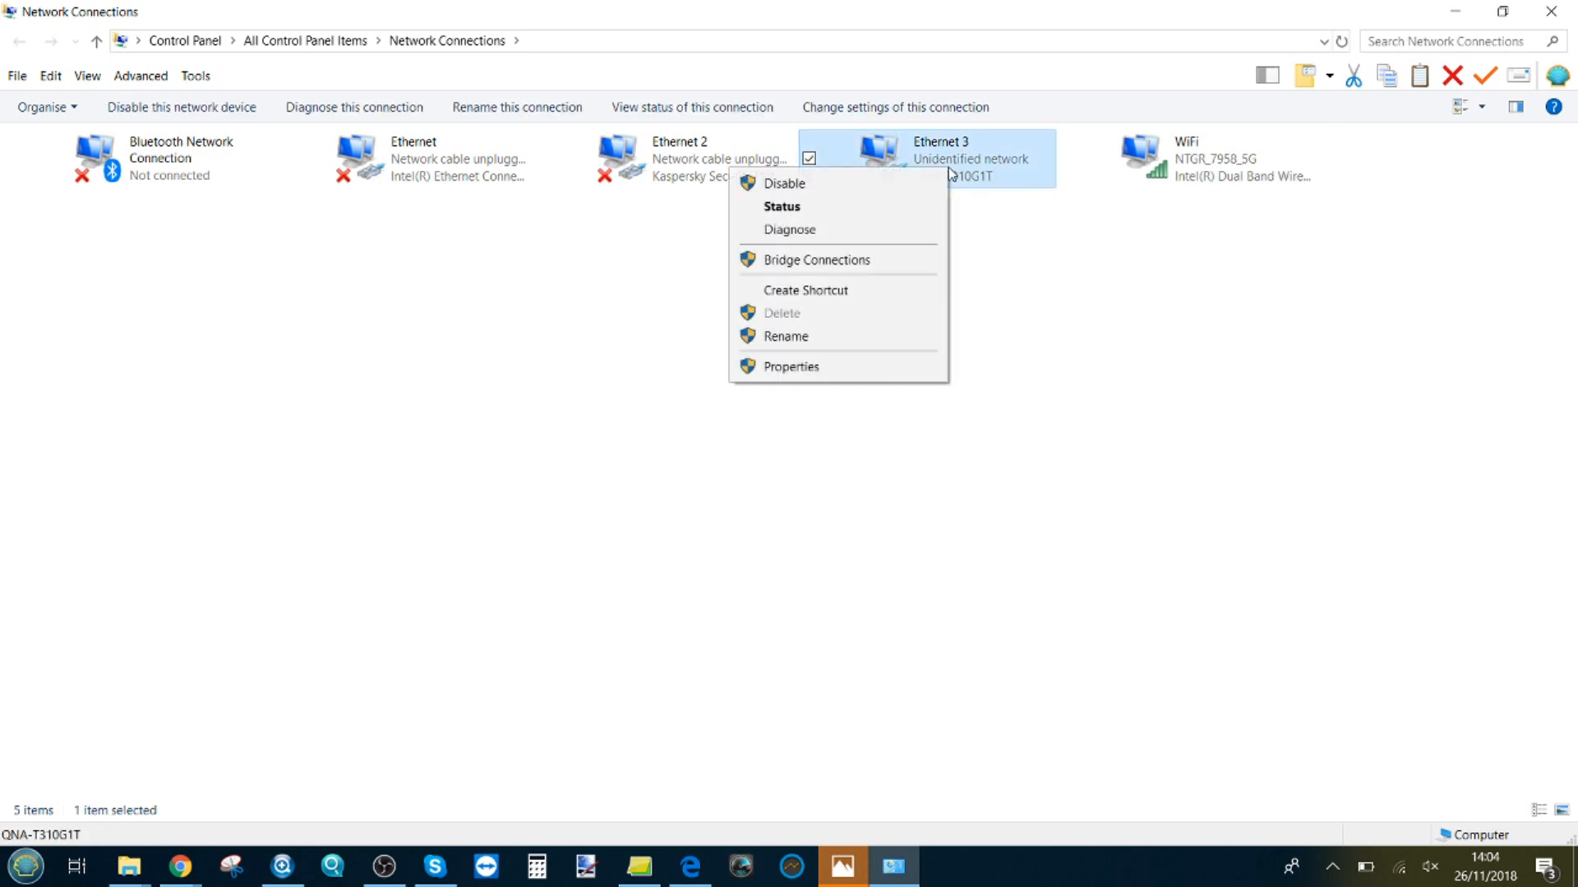
left_click(792, 367)
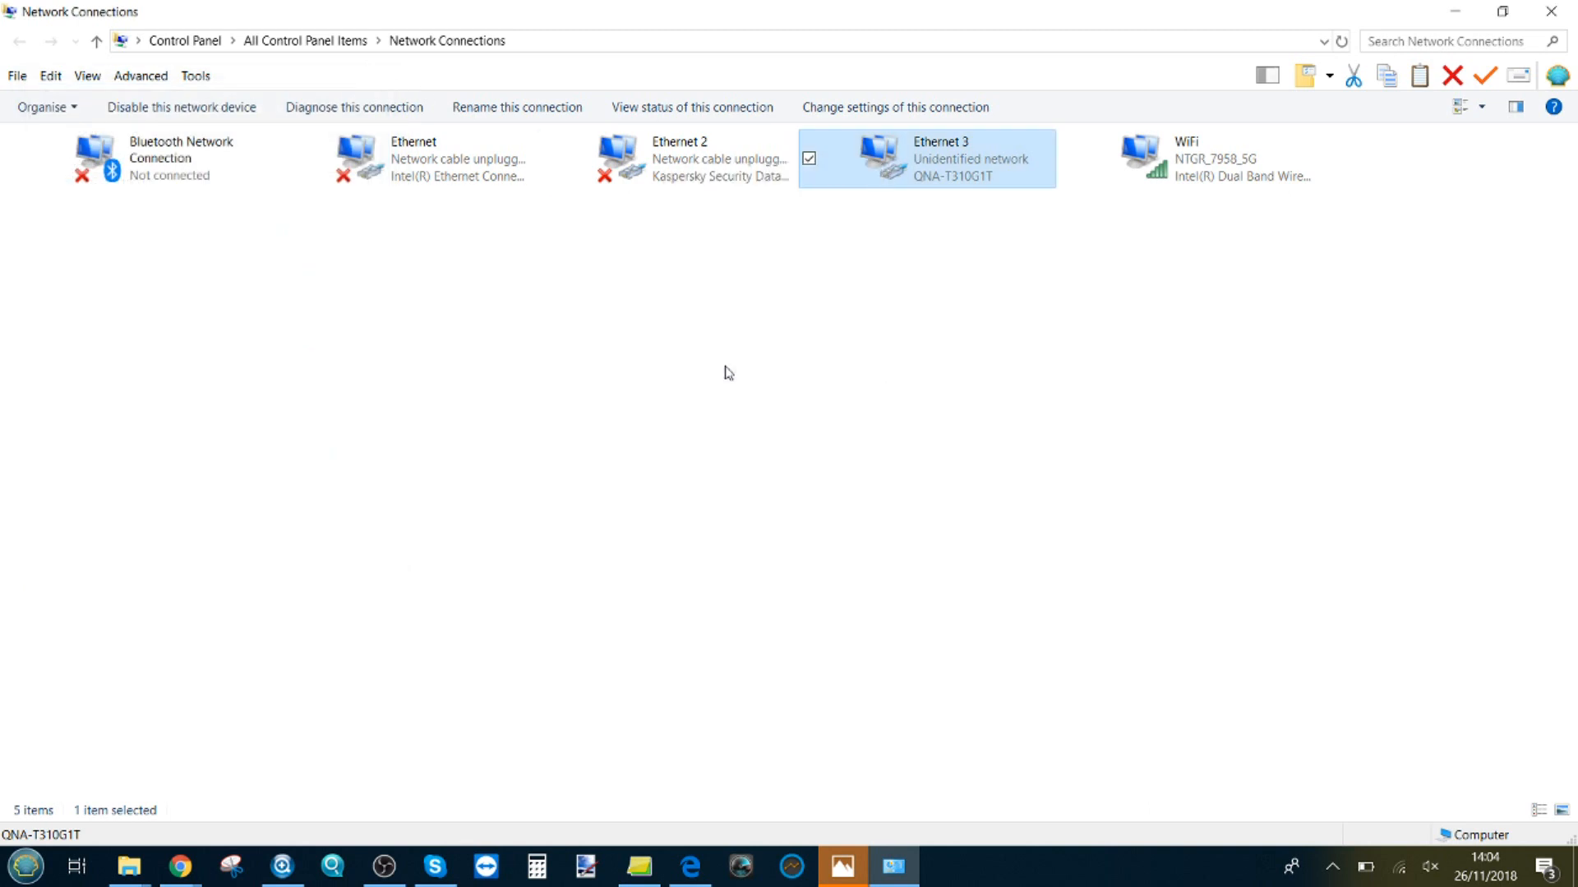
left_click(893, 108)
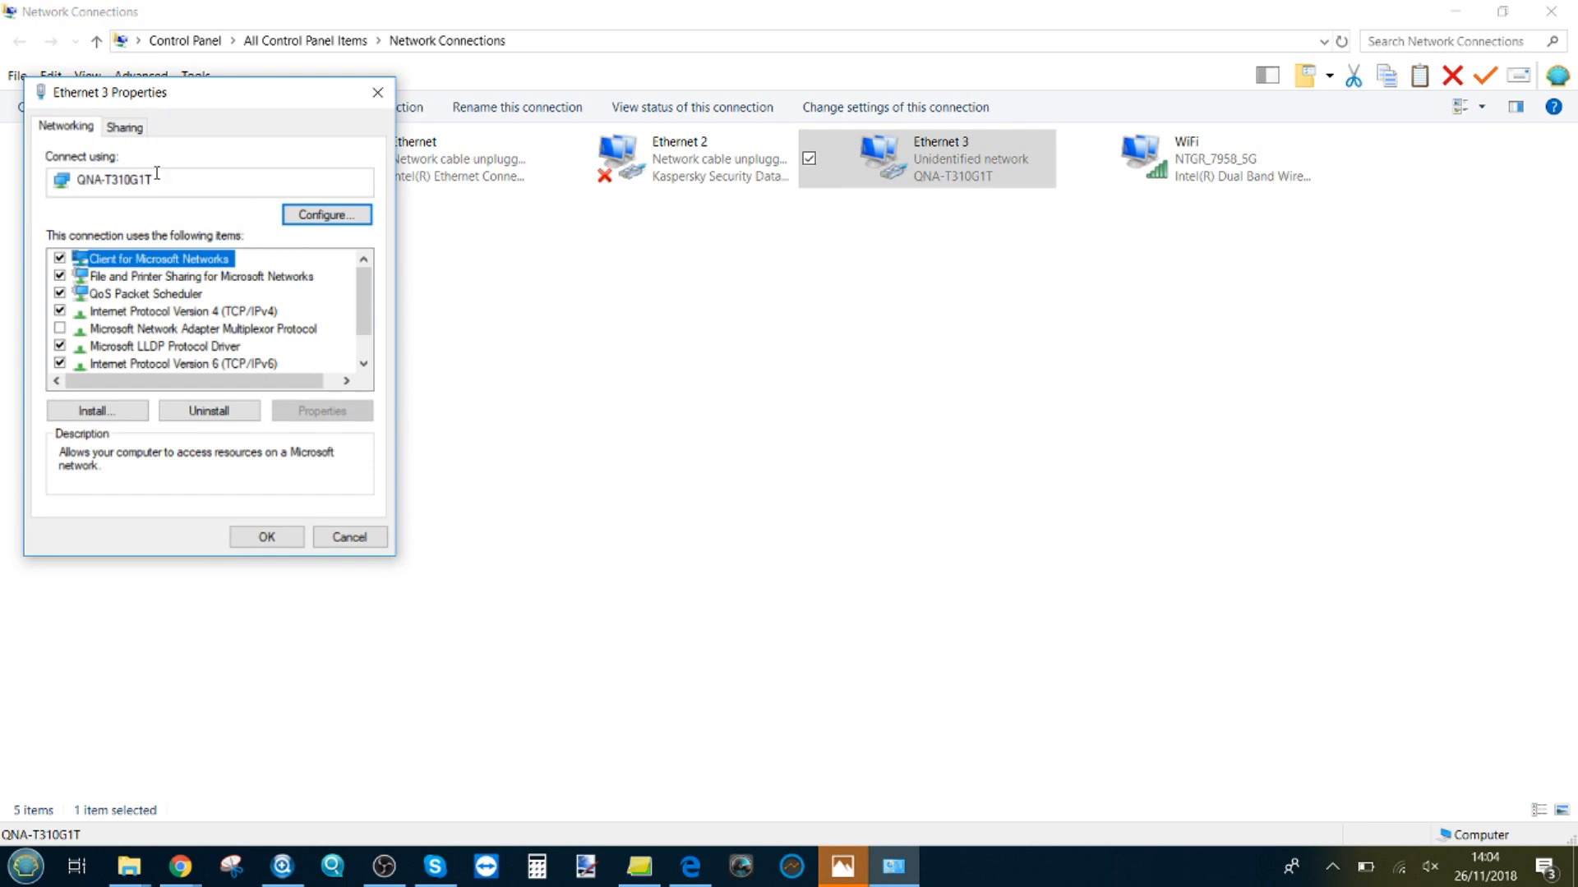
mouse_move(766, 178)
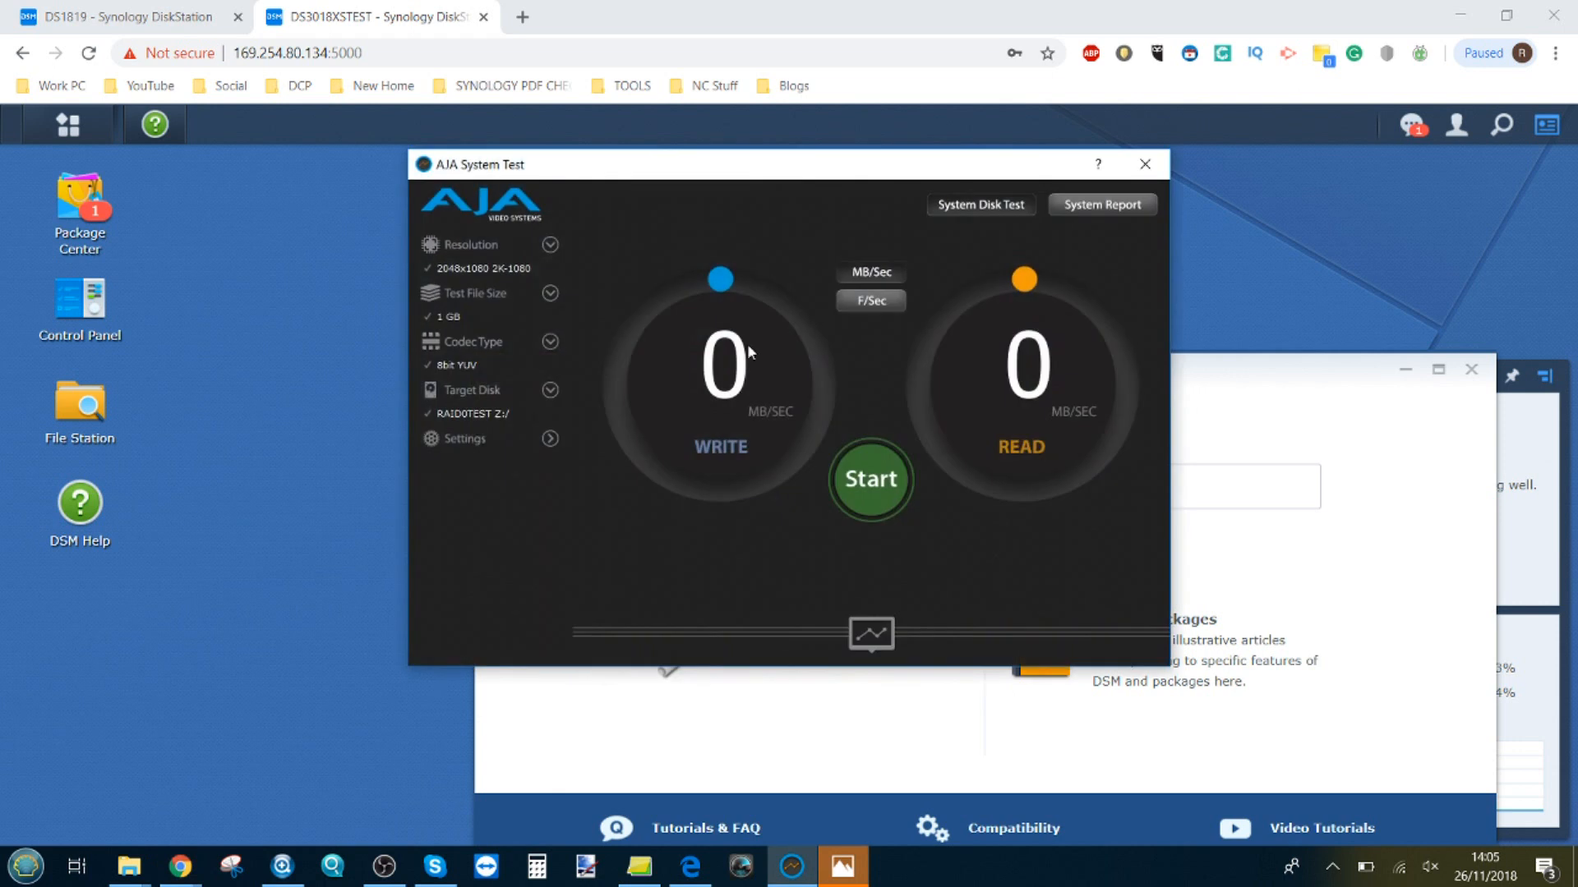
mouse_move(465, 421)
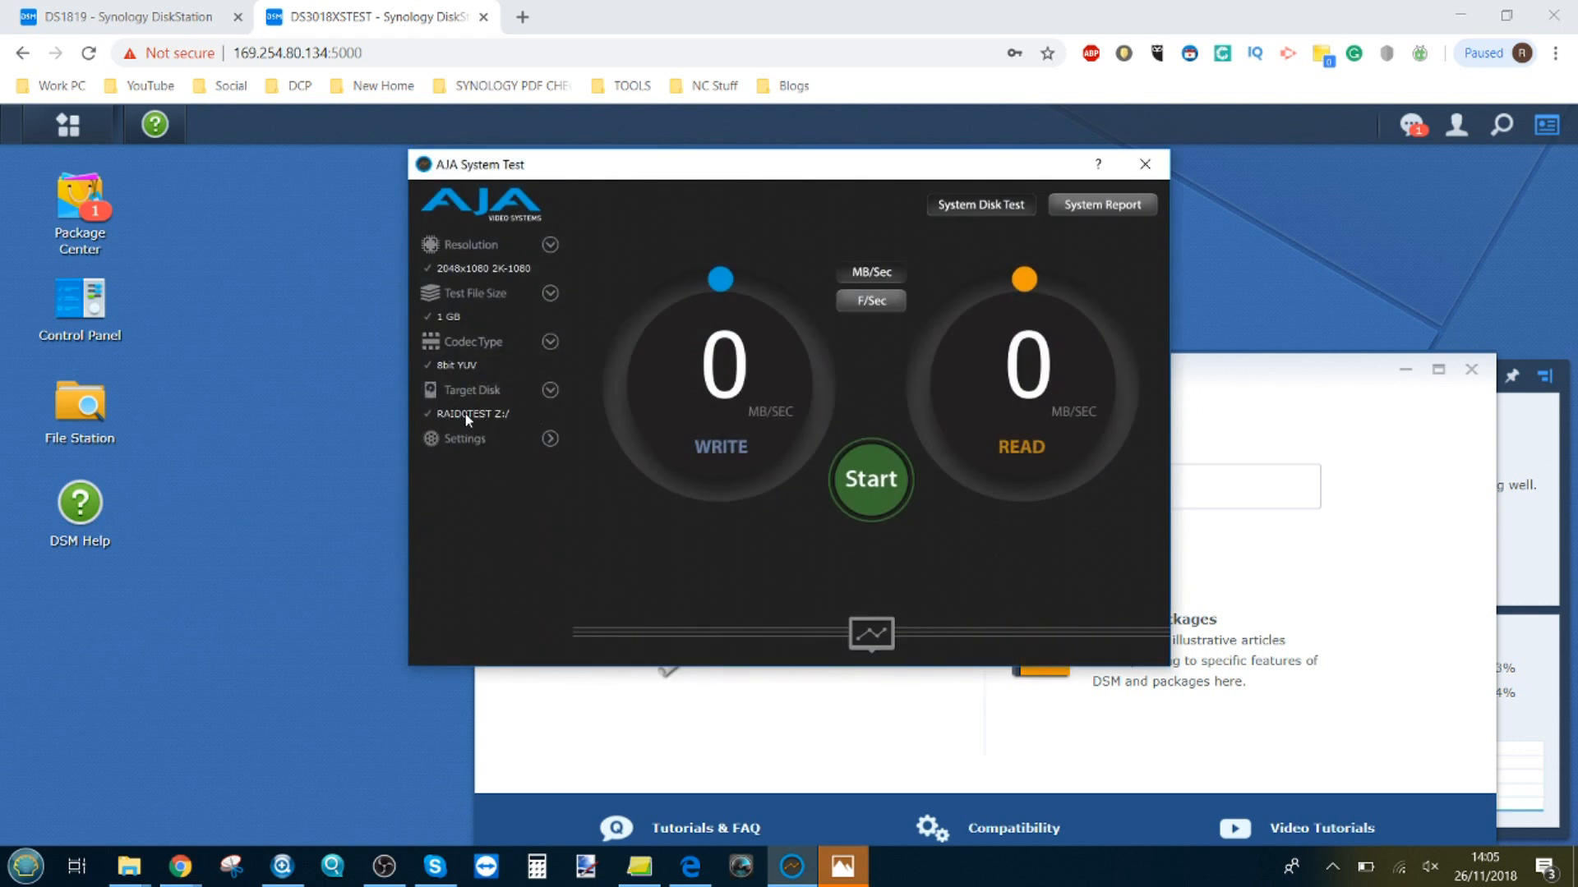
mouse_move(815, 428)
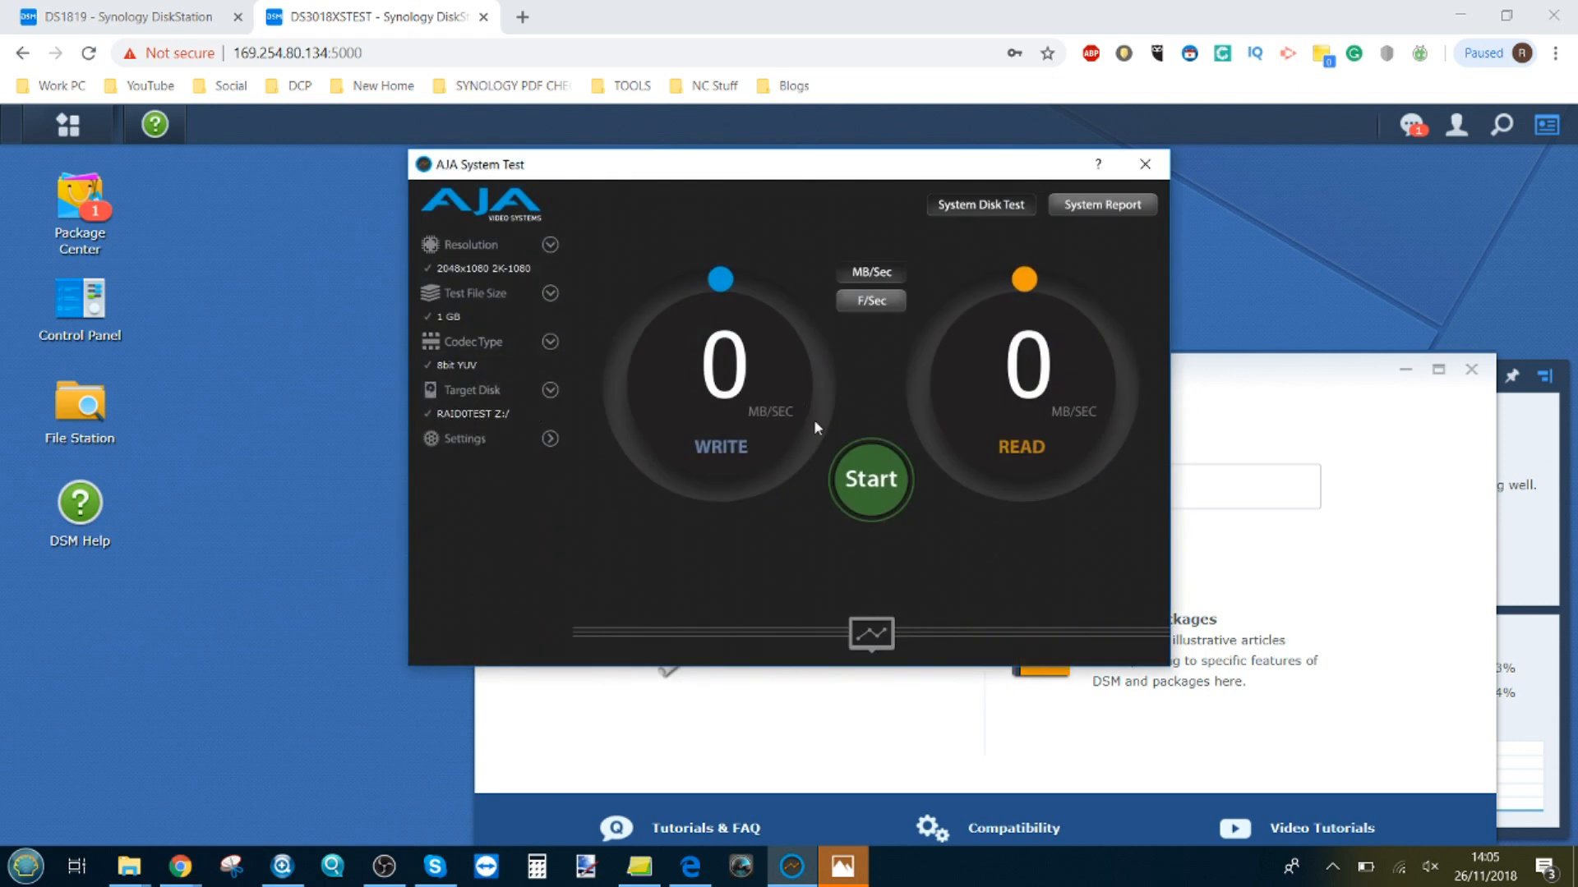
Run the 2K-1080, 1 GB write and read test on RAID0TEST (Z:).
left_click(869, 479)
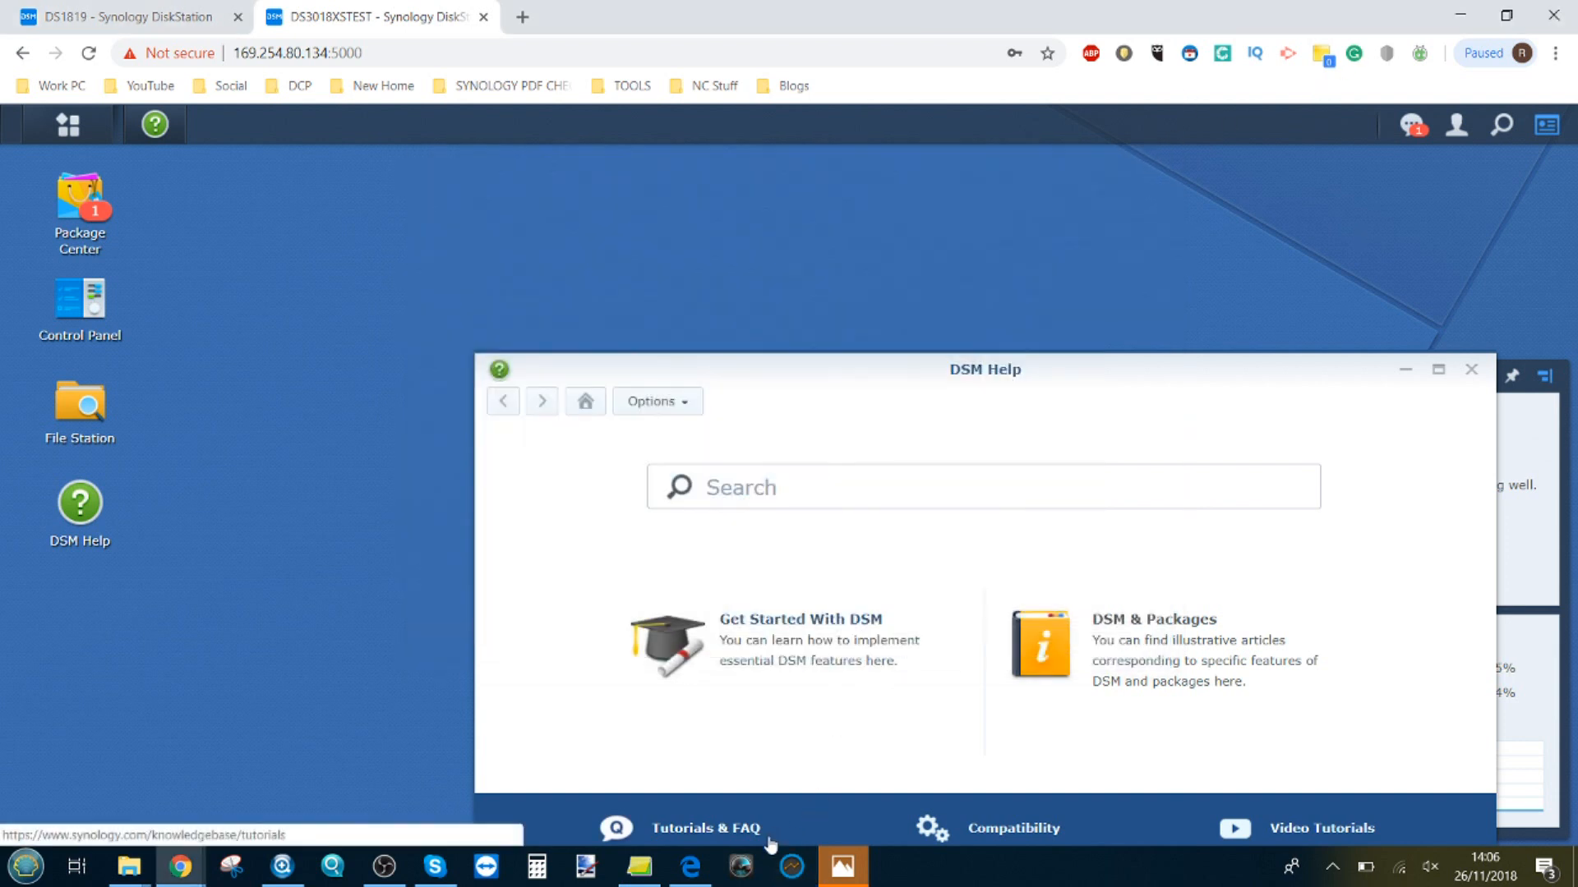
Run Blackmagic Disk Speed Test on the selected drive, reaching about 150 MB/s write and 184 MB/s read.
left_click(740, 865)
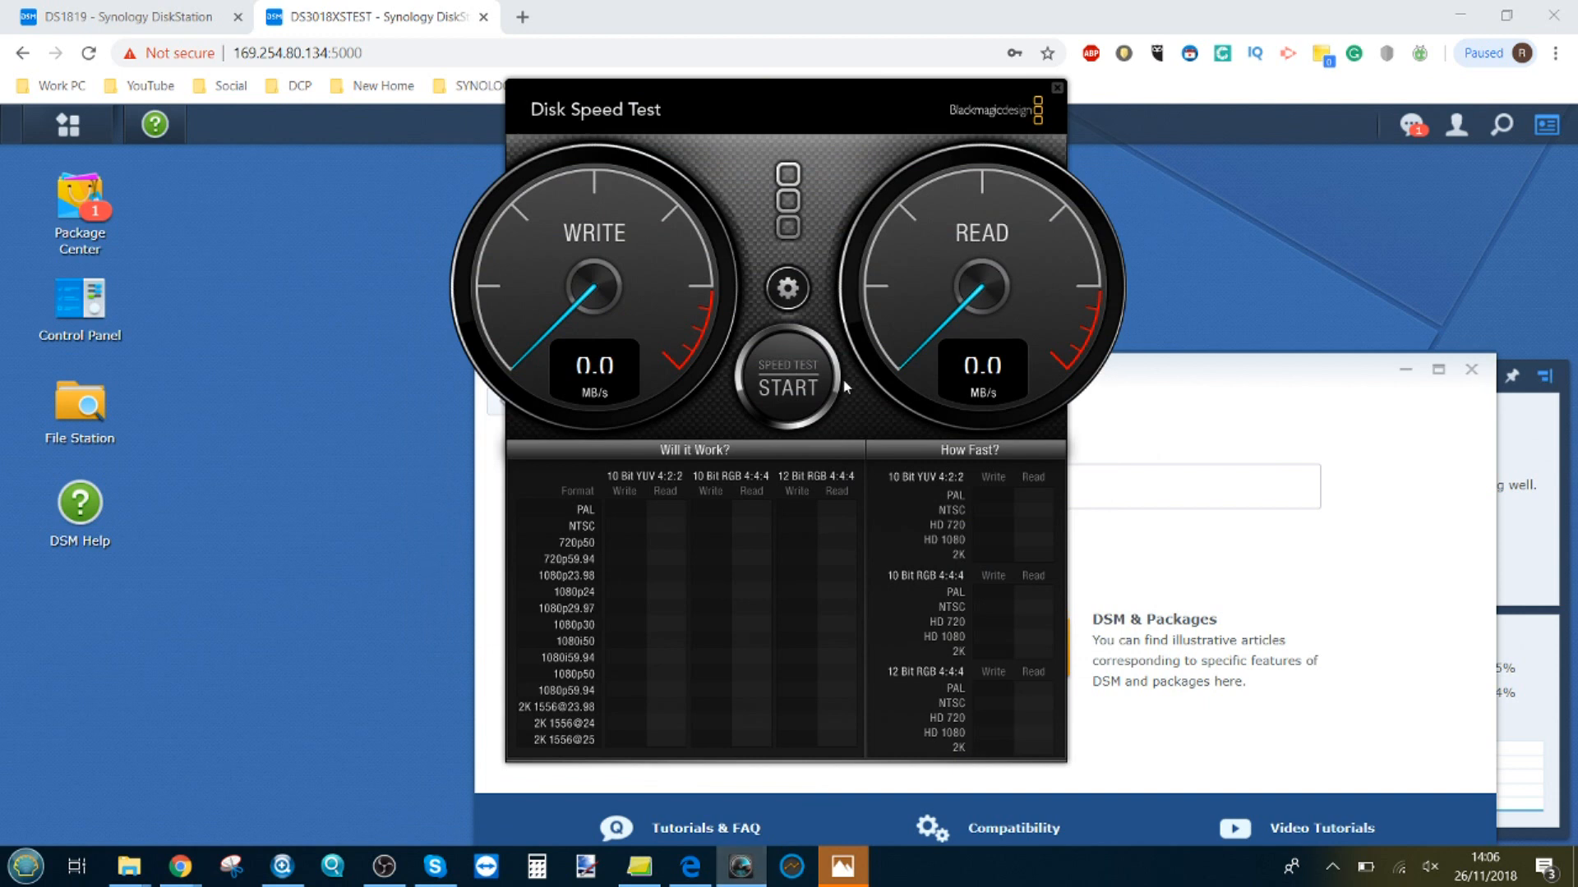
left_click(787, 287)
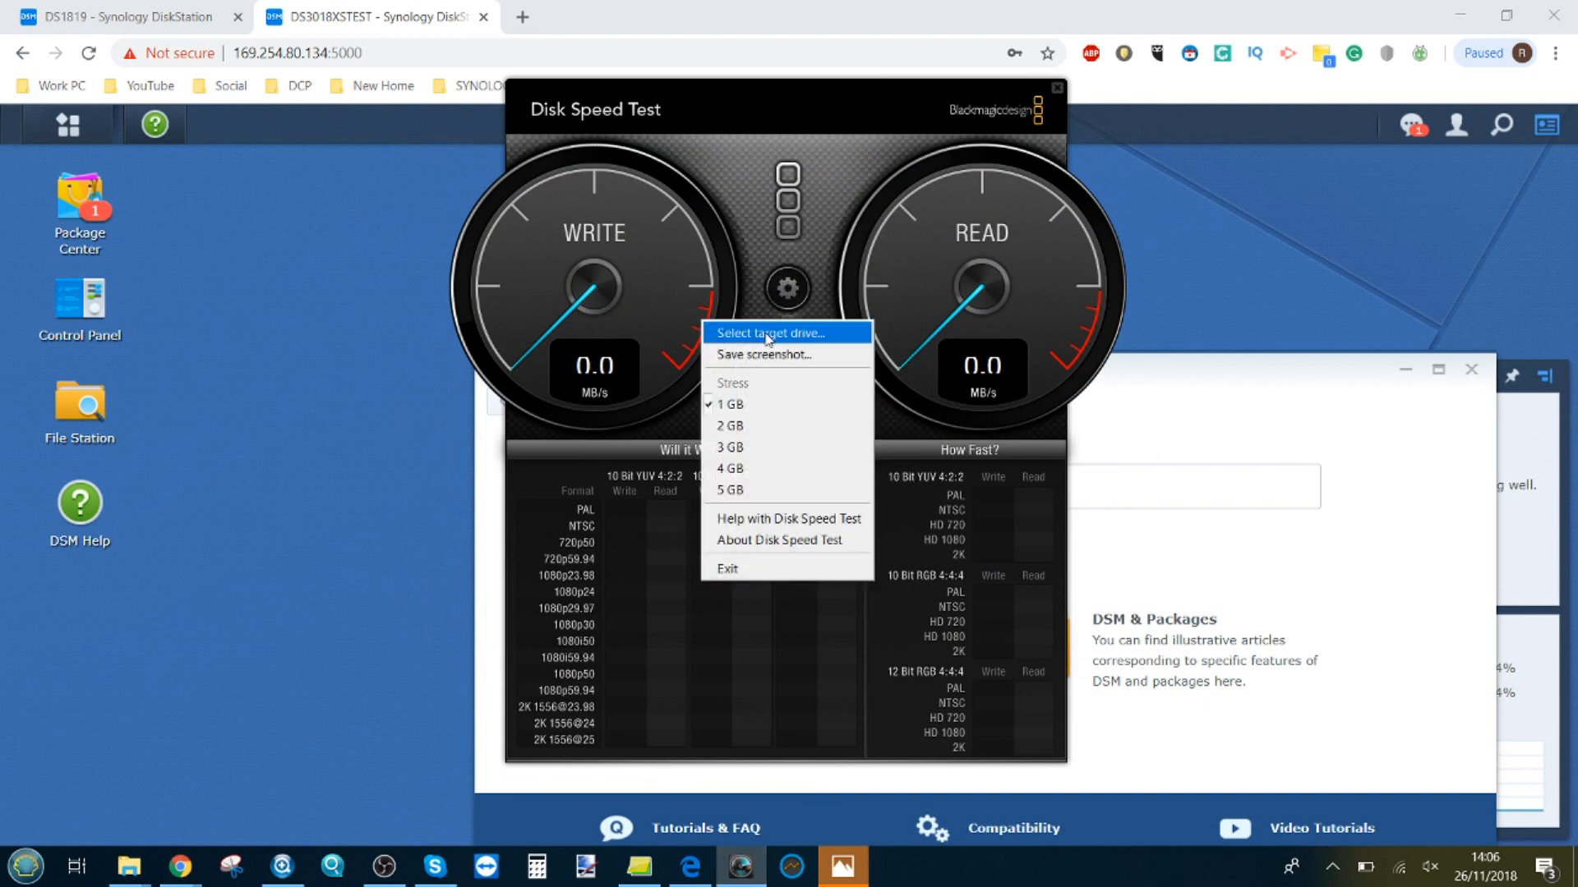
left_click(770, 333)
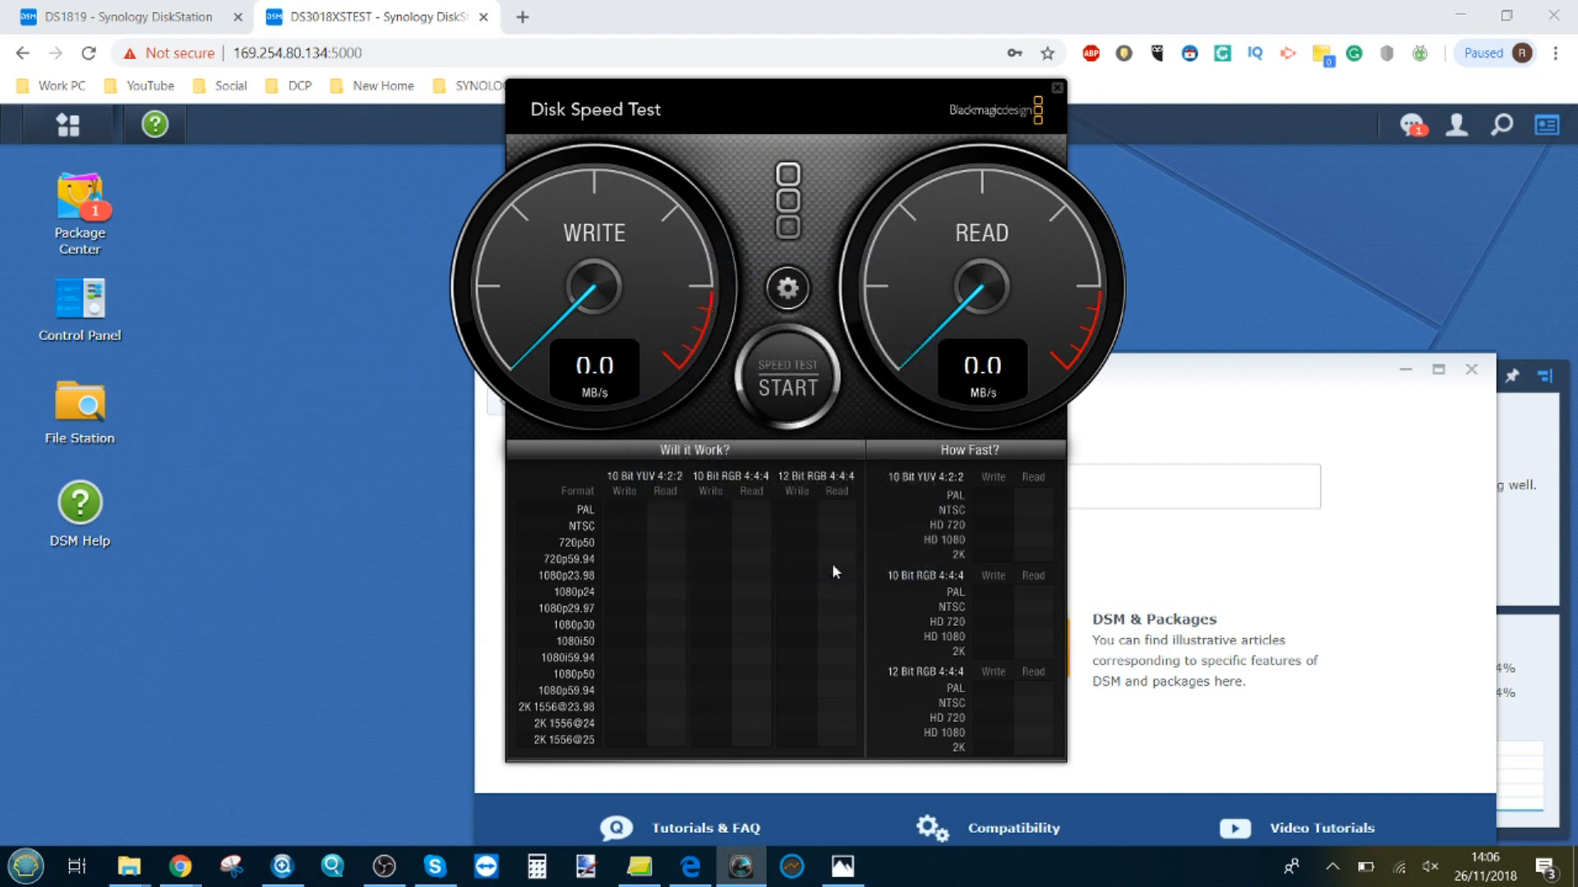
mouse_move(798, 360)
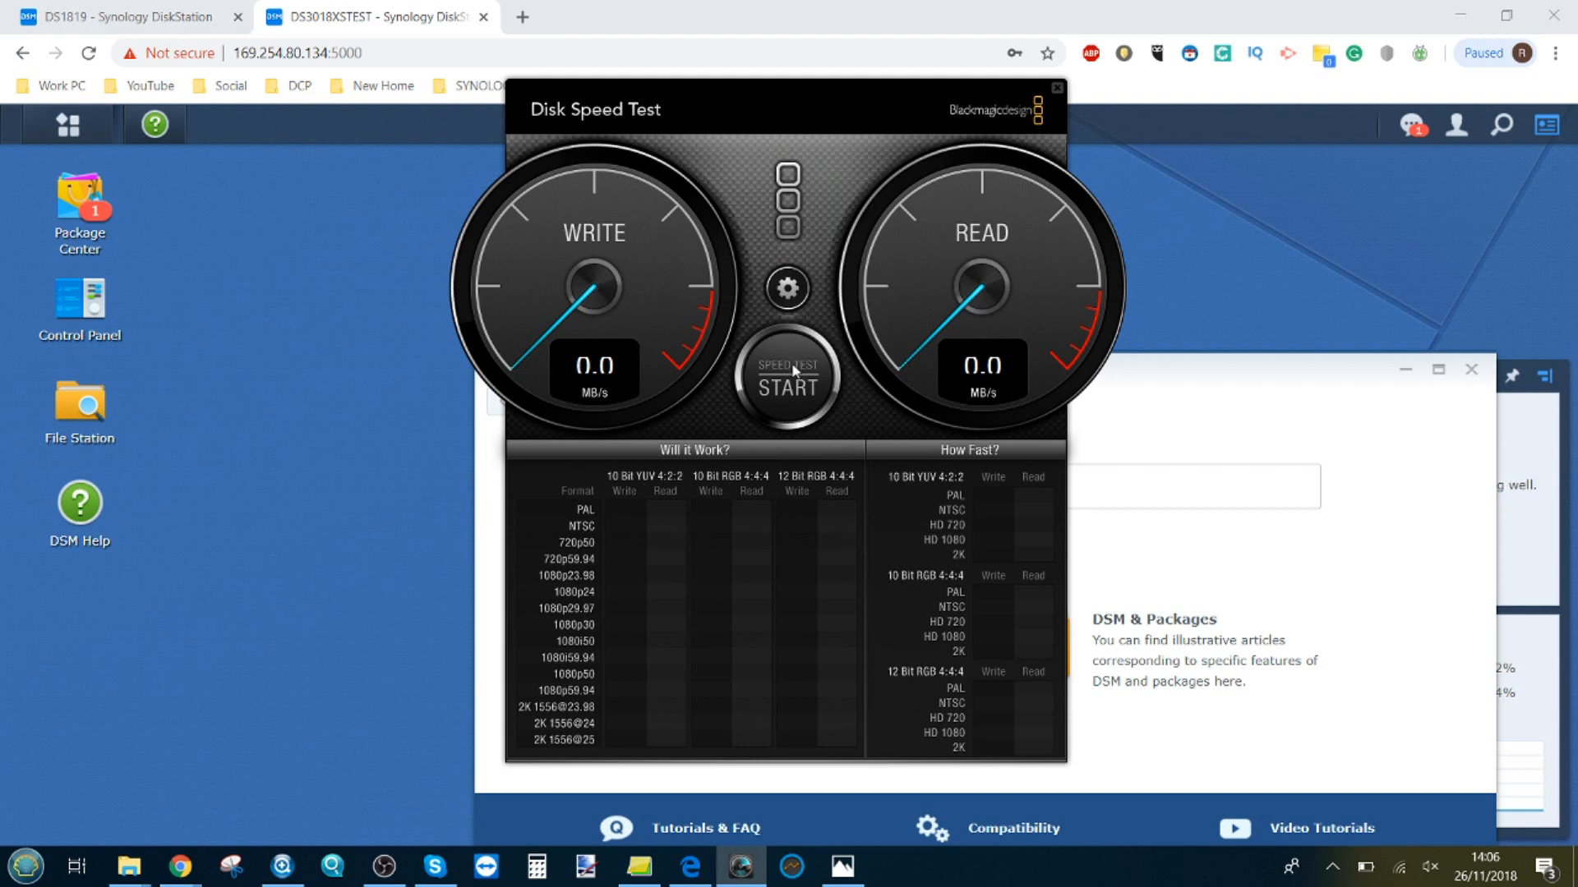
left_click(788, 380)
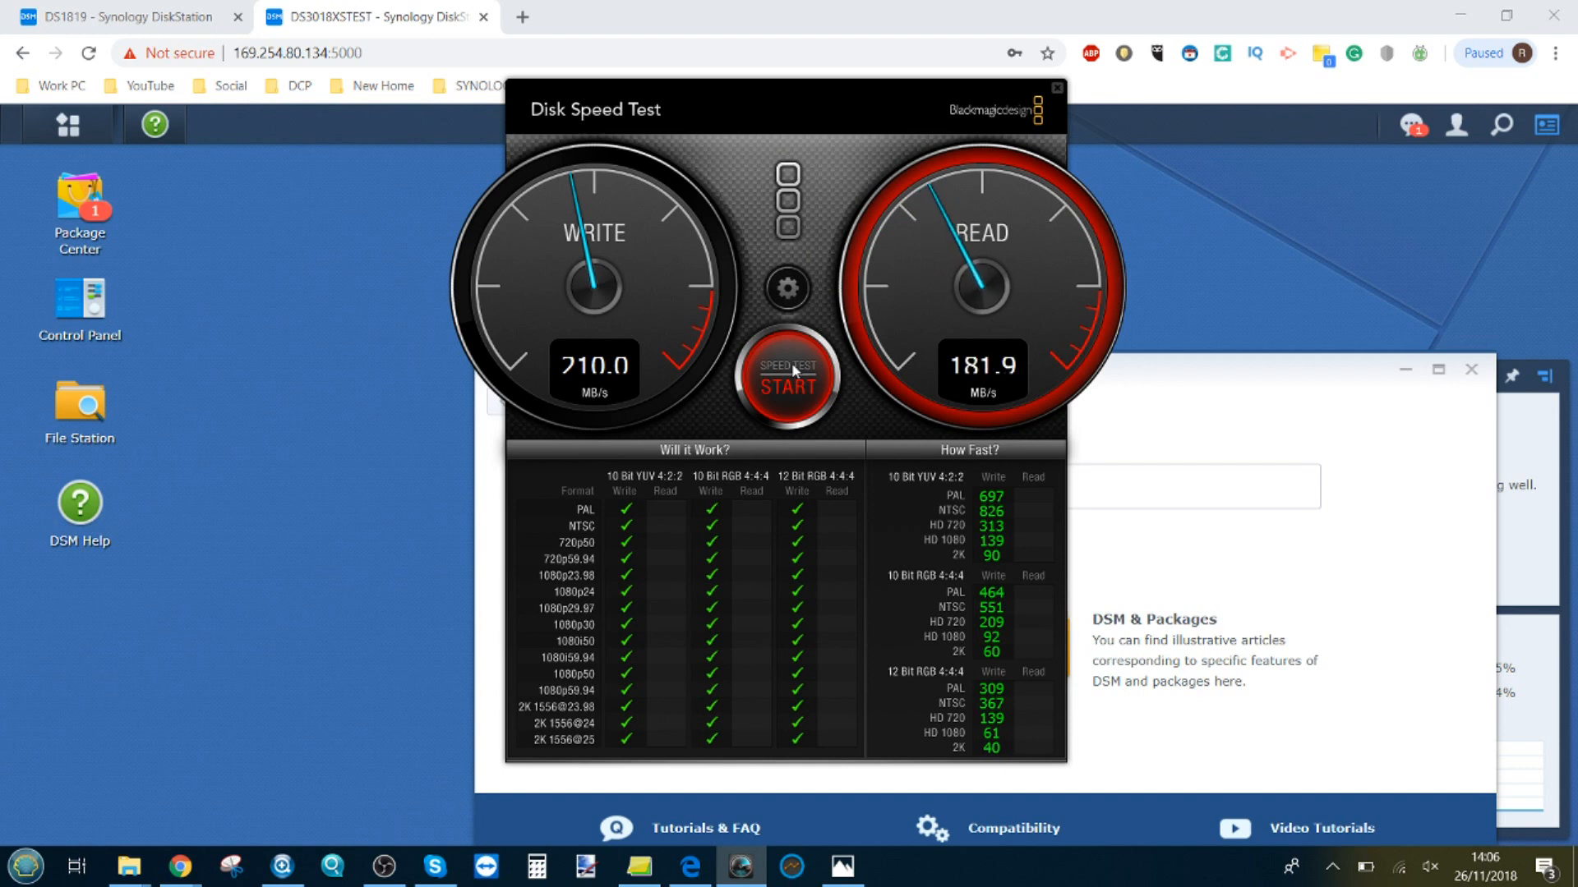
left_click(788, 380)
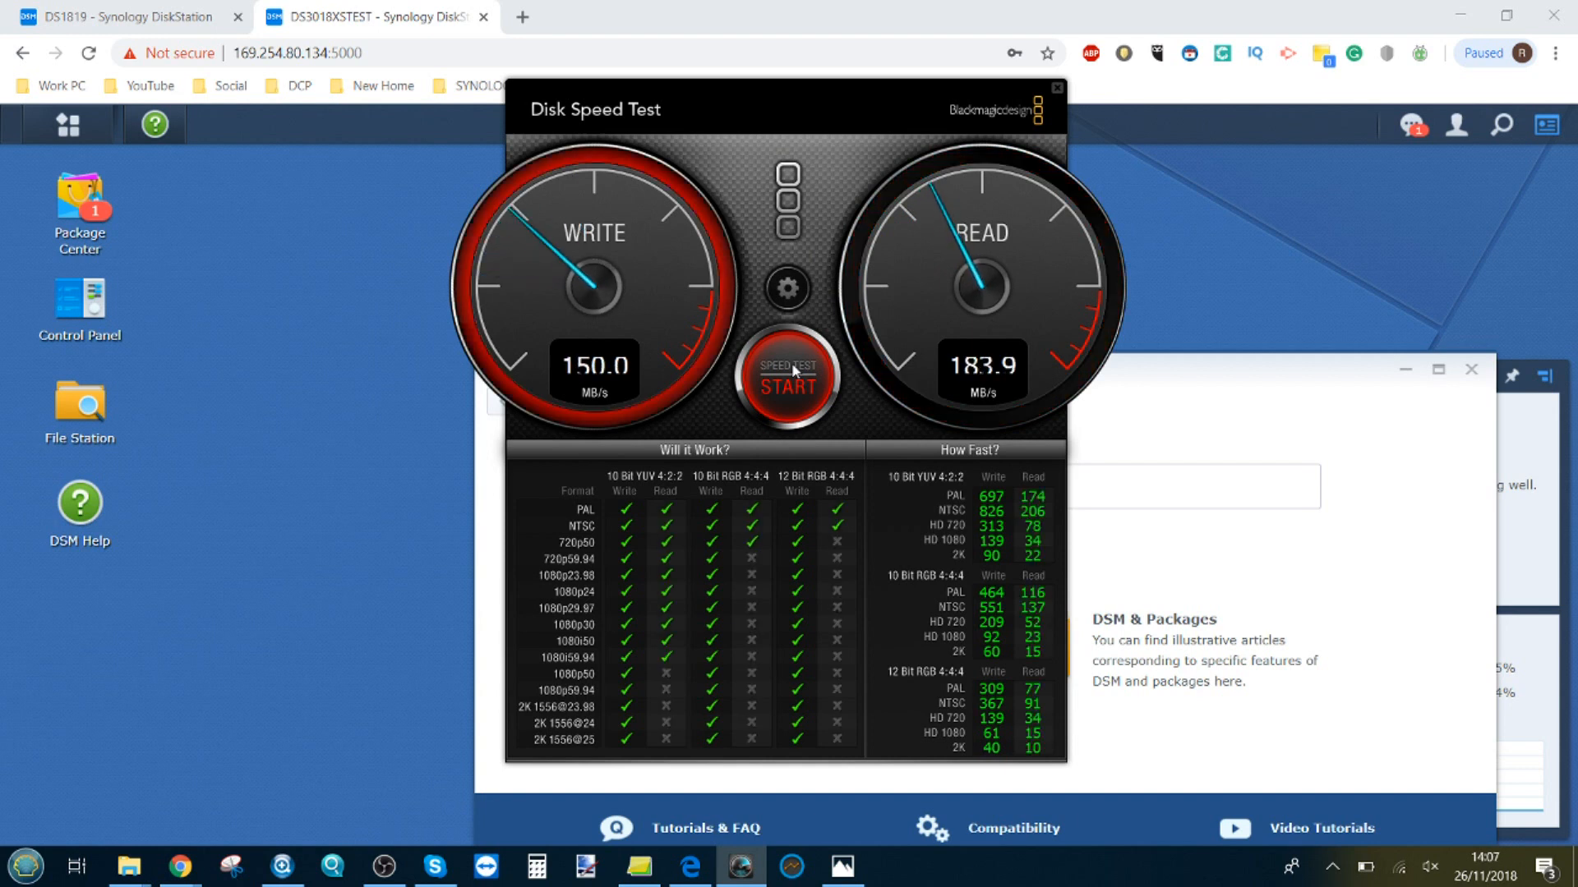